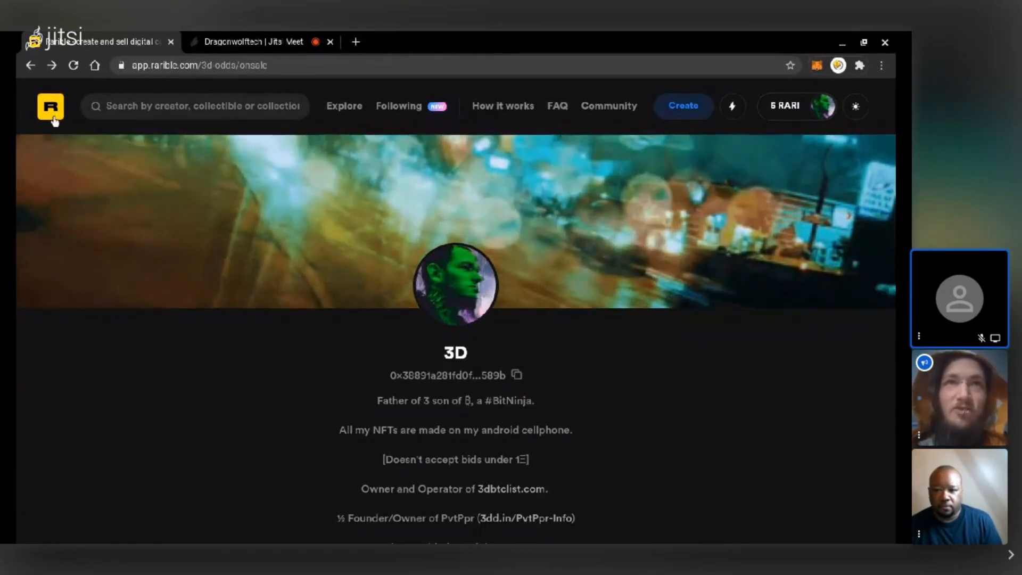
Return to the Rarible home page via the logo at the top left.
click(50, 106)
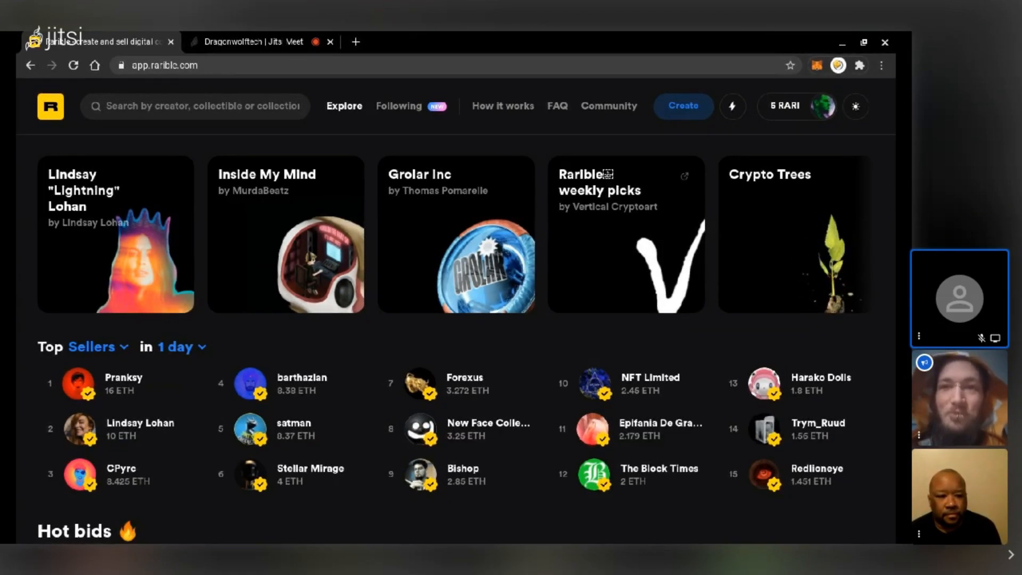
Start creating a single collectible from the header's Create menu.
click(683, 105)
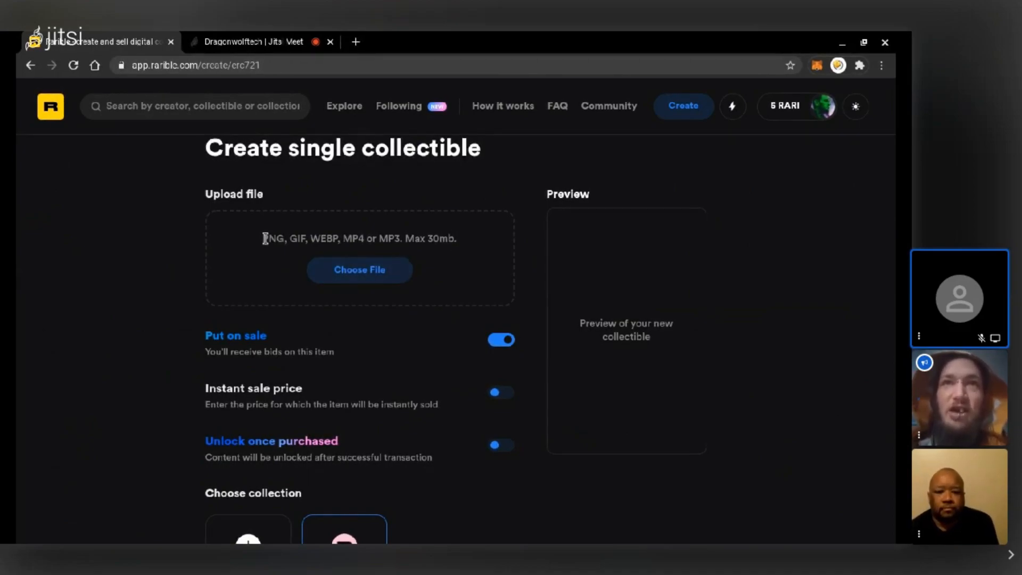
Upload the green-tinted portrait as the collectible file, previewed as a 1 of 1 auction.
drag(263, 238, 453, 237)
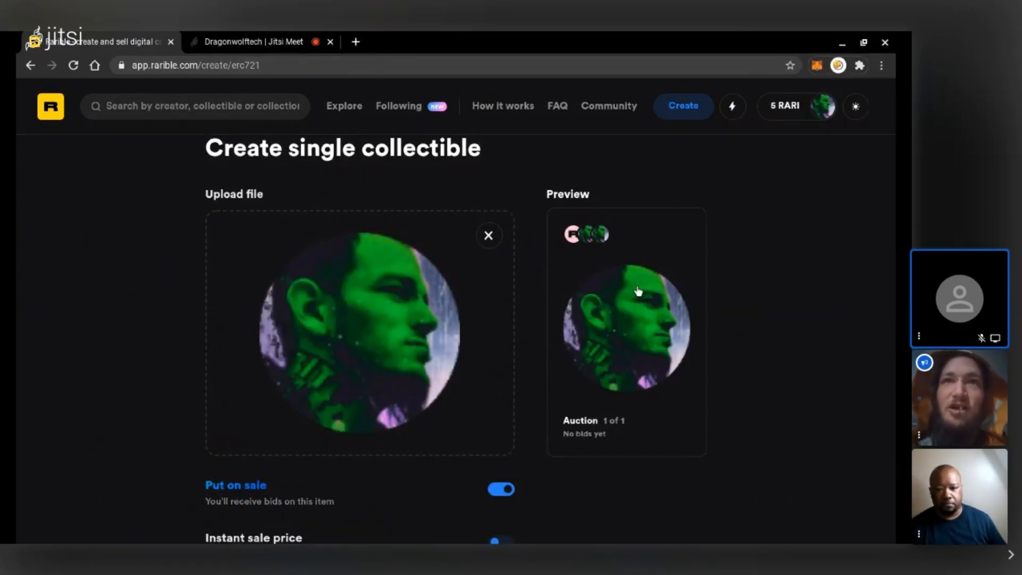
scroll(down, 3)
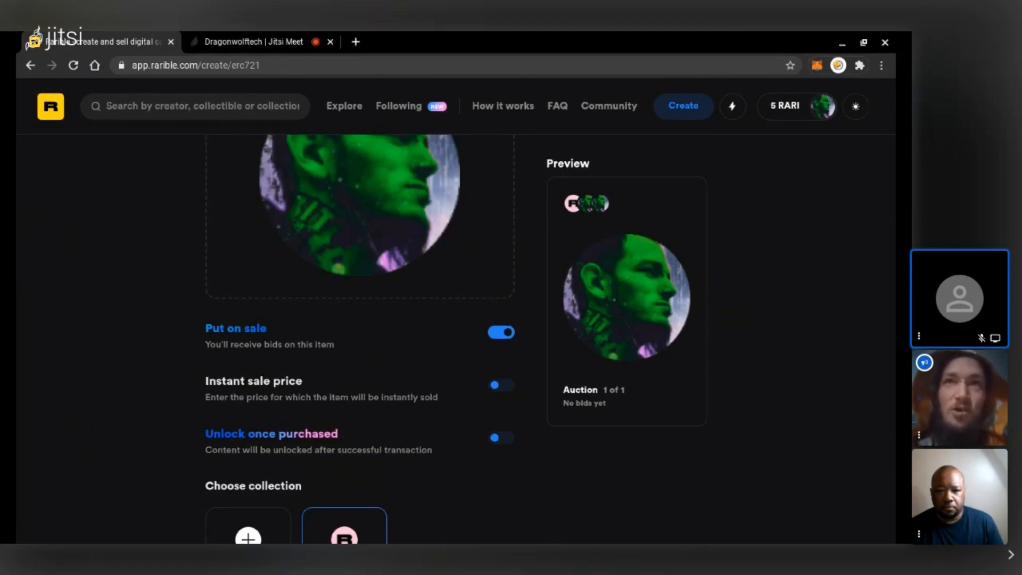
scroll(down, 3)
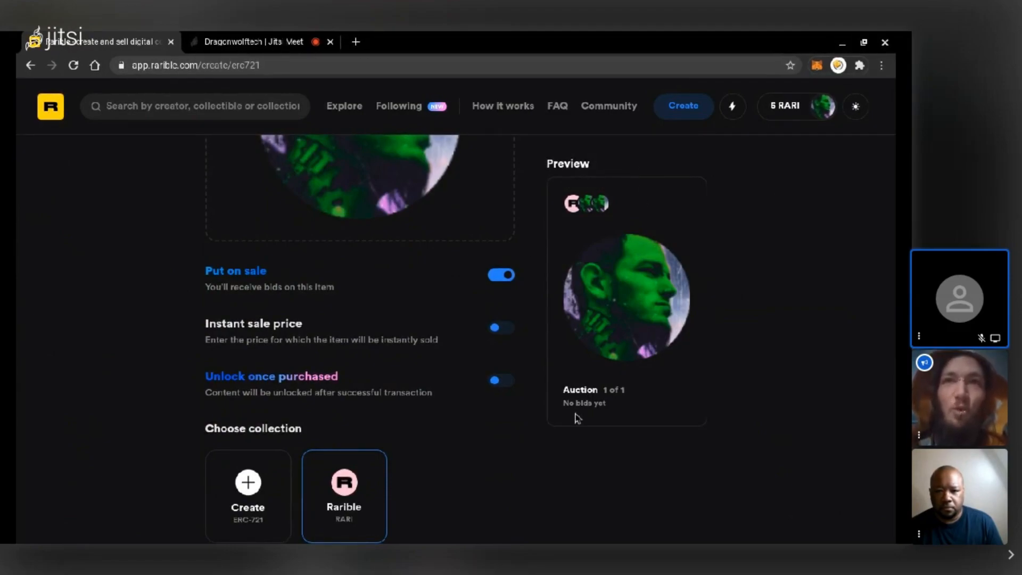
mouse_move(540, 245)
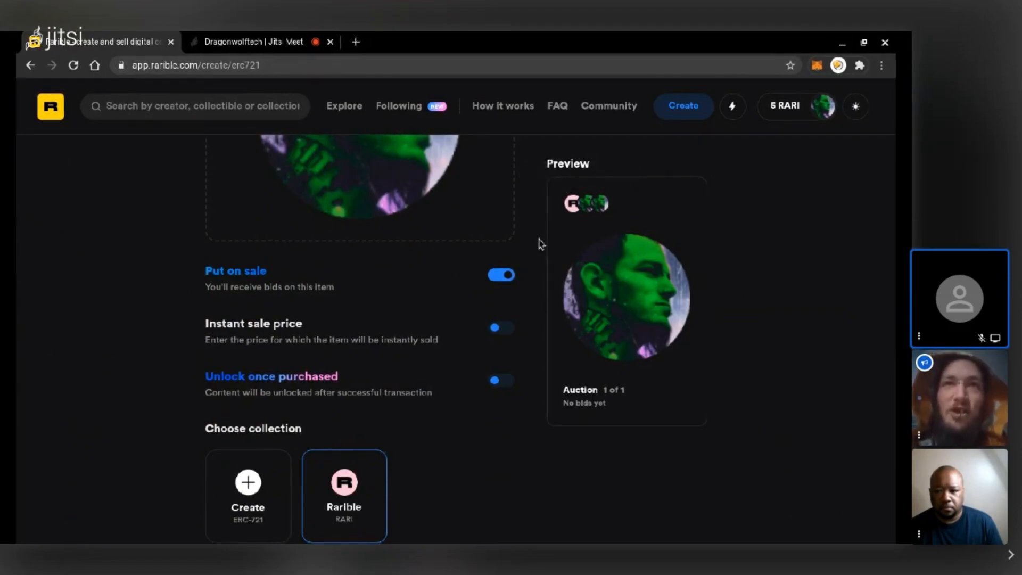
mouse_move(528, 260)
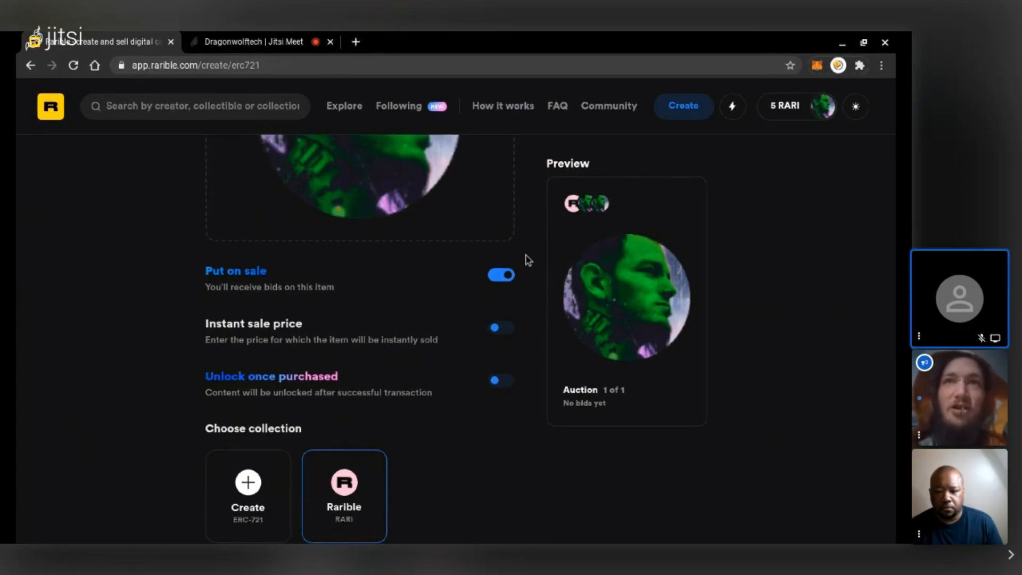
Turn off Put on sale and enable Unlock once purchased.
click(500, 275)
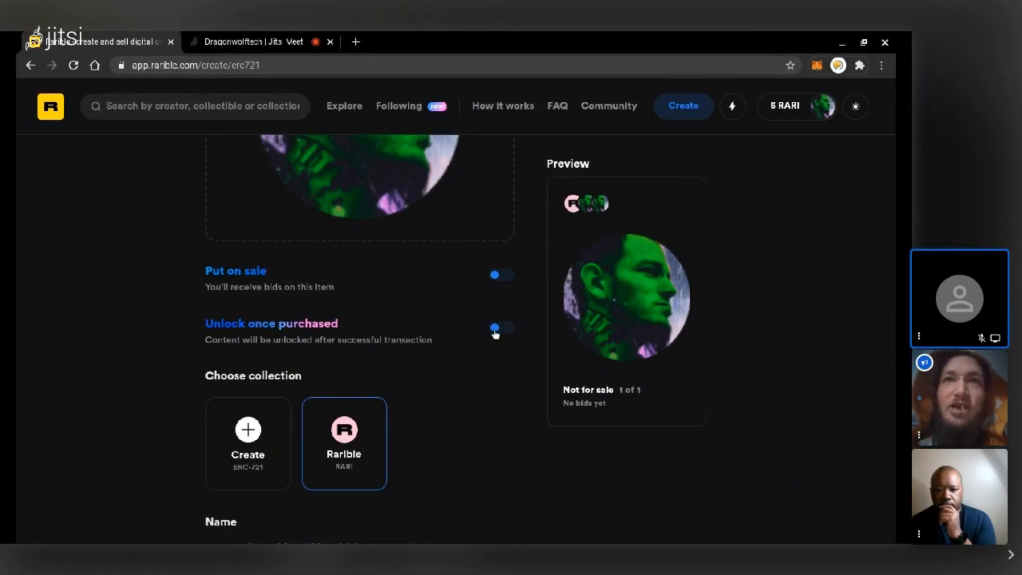
click(501, 328)
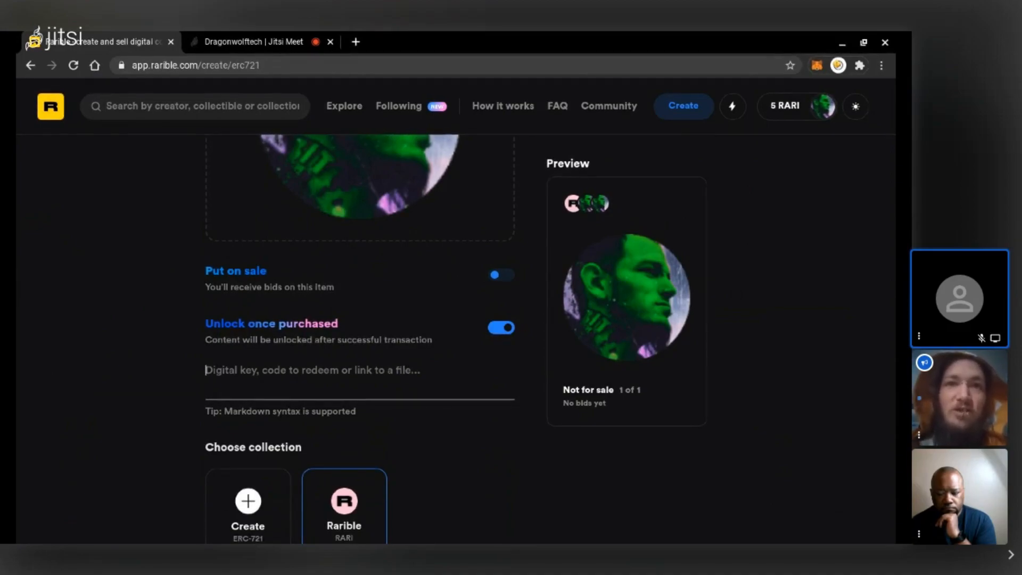
Enter Hello as the unlockable content and move down to the name fields.
text(Hello)
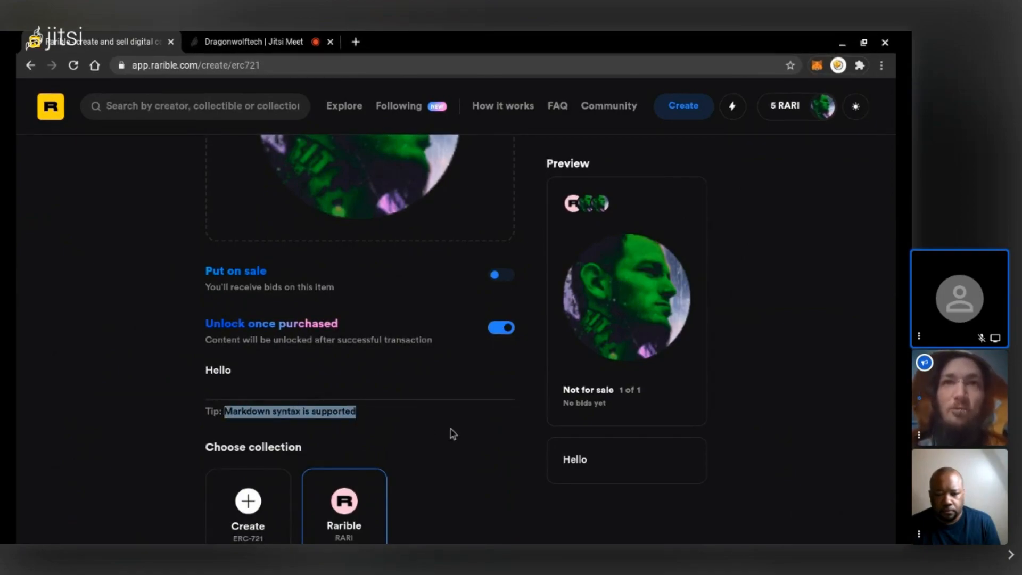
scroll(down, 3)
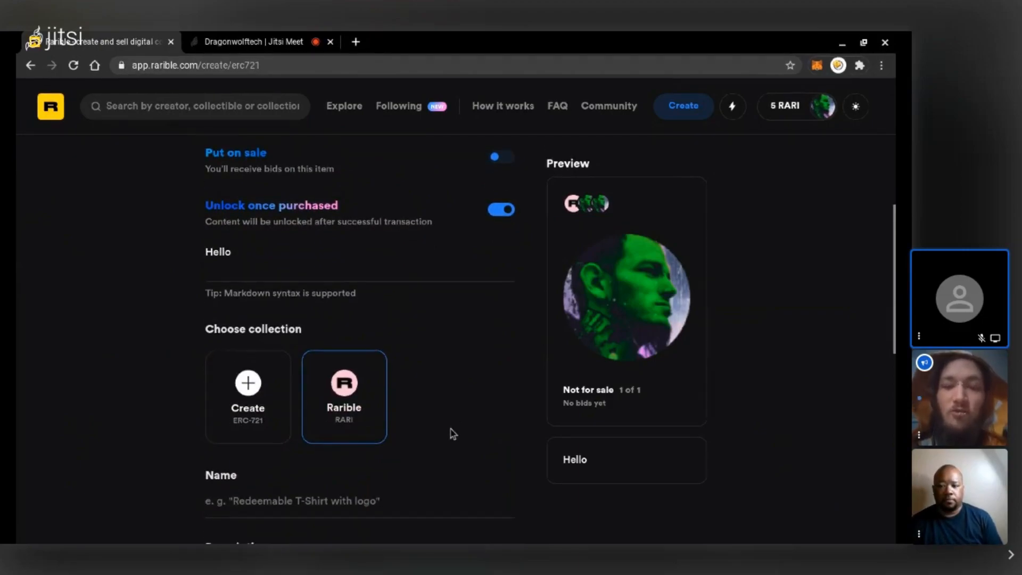
scroll(down, 3)
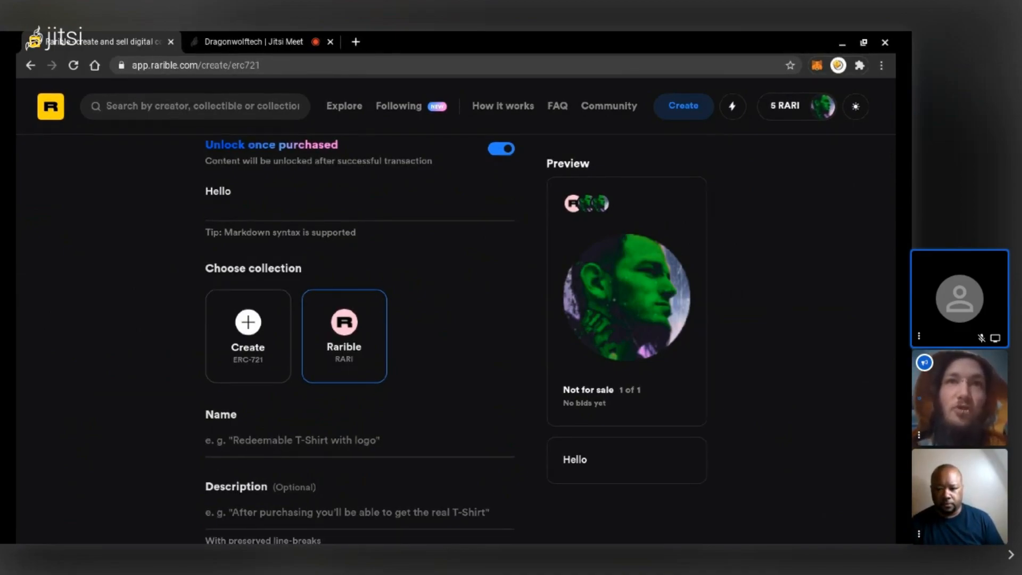
click(249, 336)
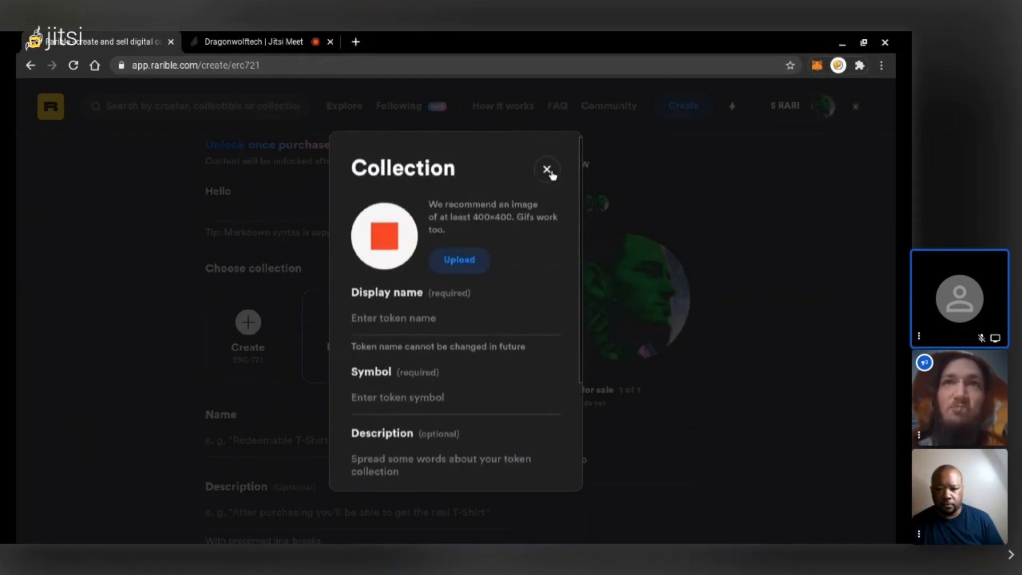
click(546, 170)
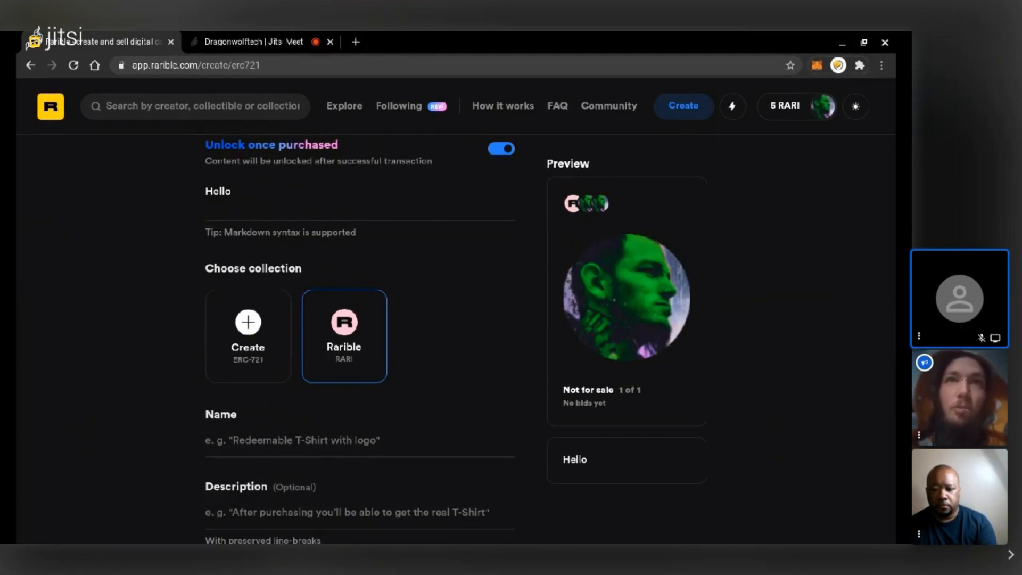
Name the collectible I'm 3D.
scroll(down, 3)
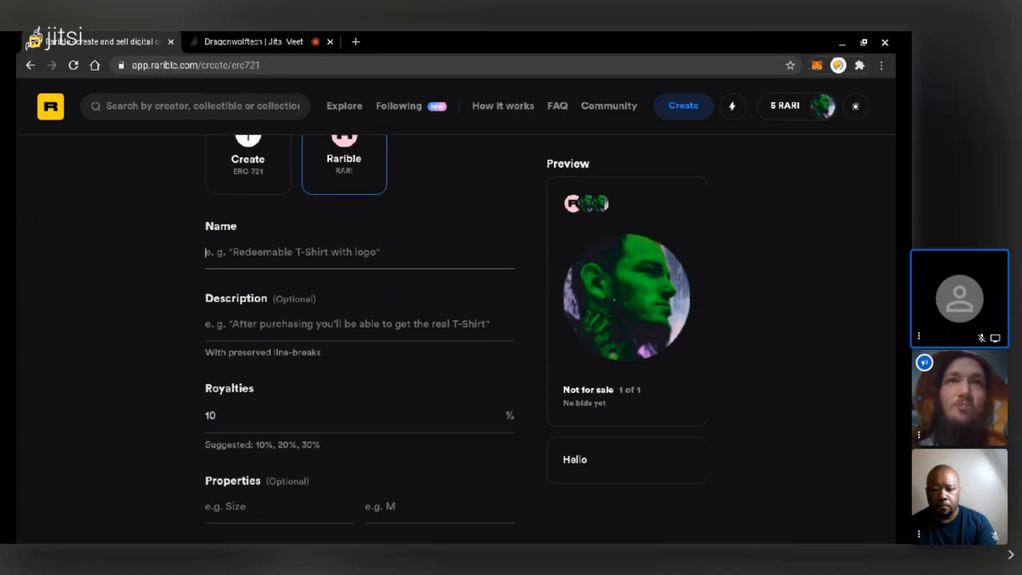
text(I'm 3)
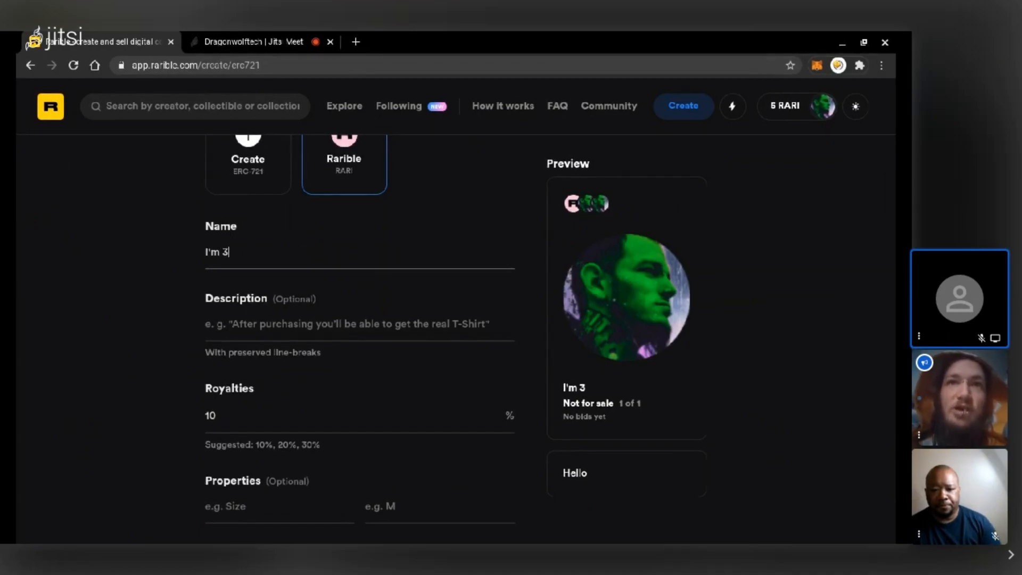
text(D)
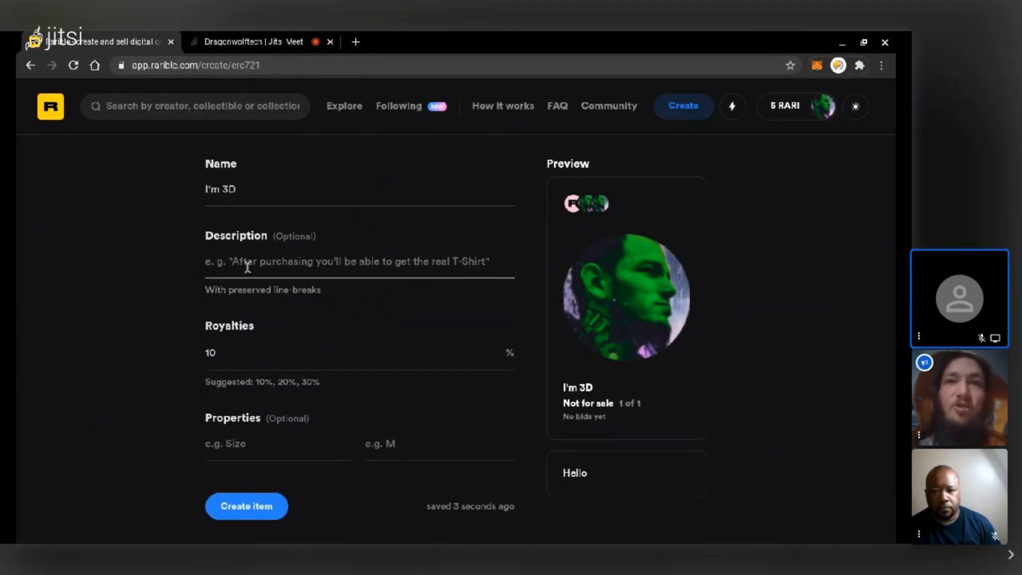
Enter This is me! as the collectible's description.
text(This is me!)
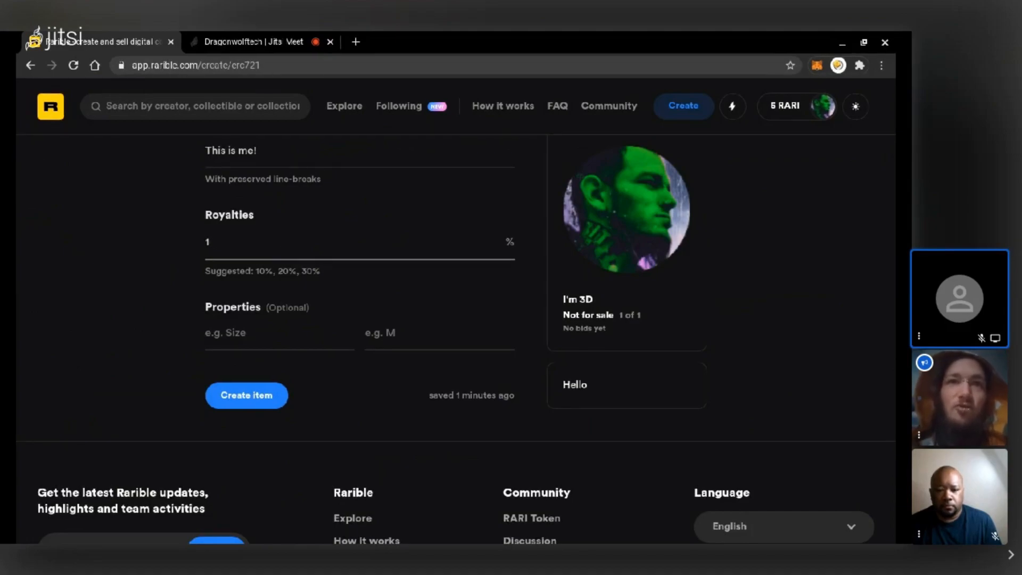
Set the royalties to 30 percent.
text(3)
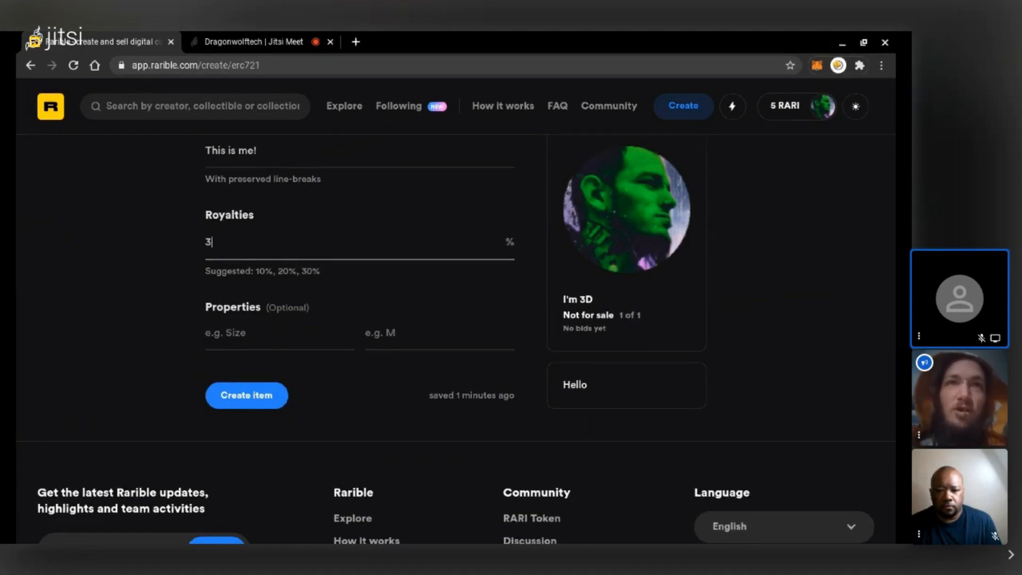
text(0)
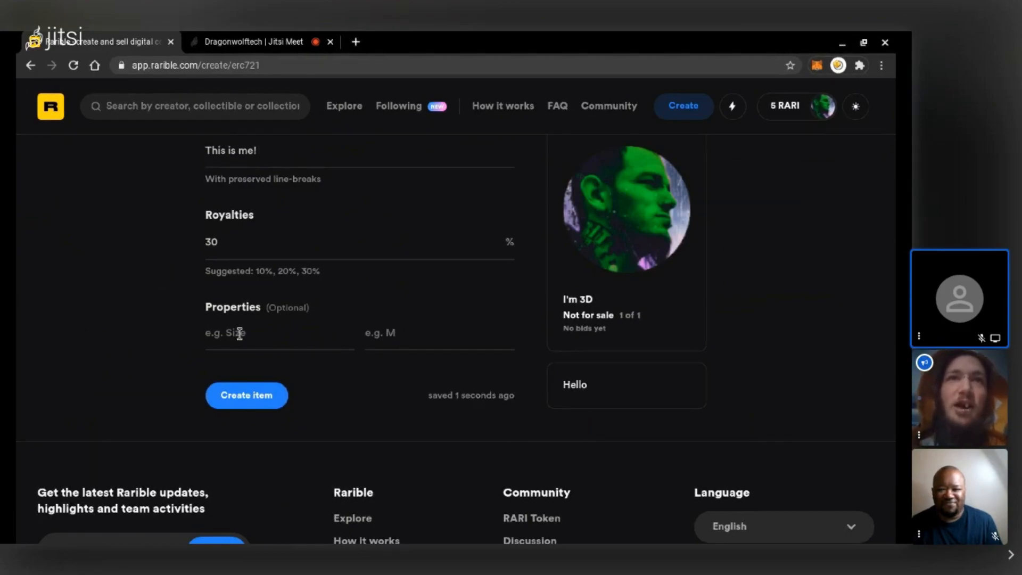
double_click(231, 307)
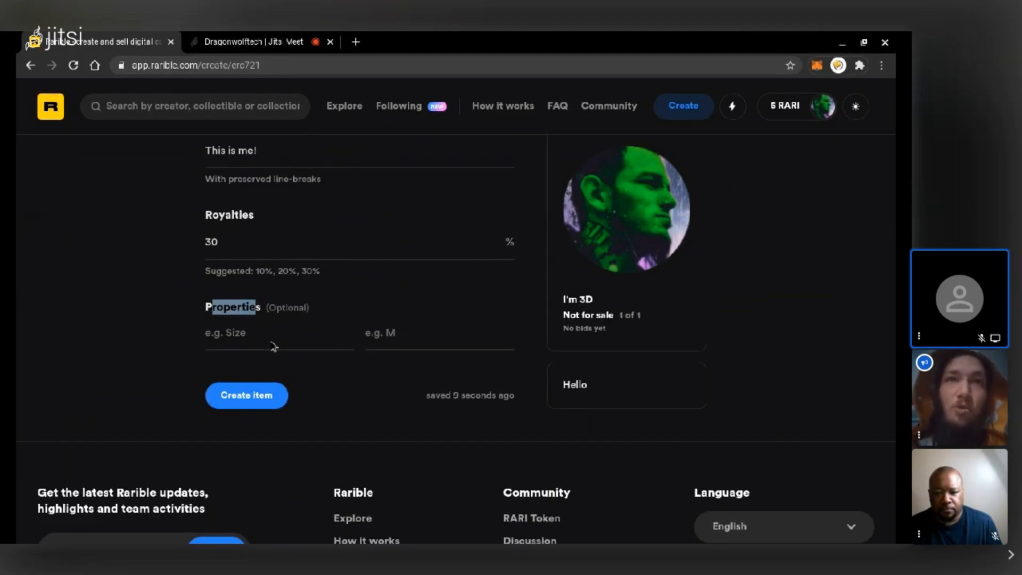
Add a Person property with value 3D and start a second NFT? Yes property.
click(274, 333)
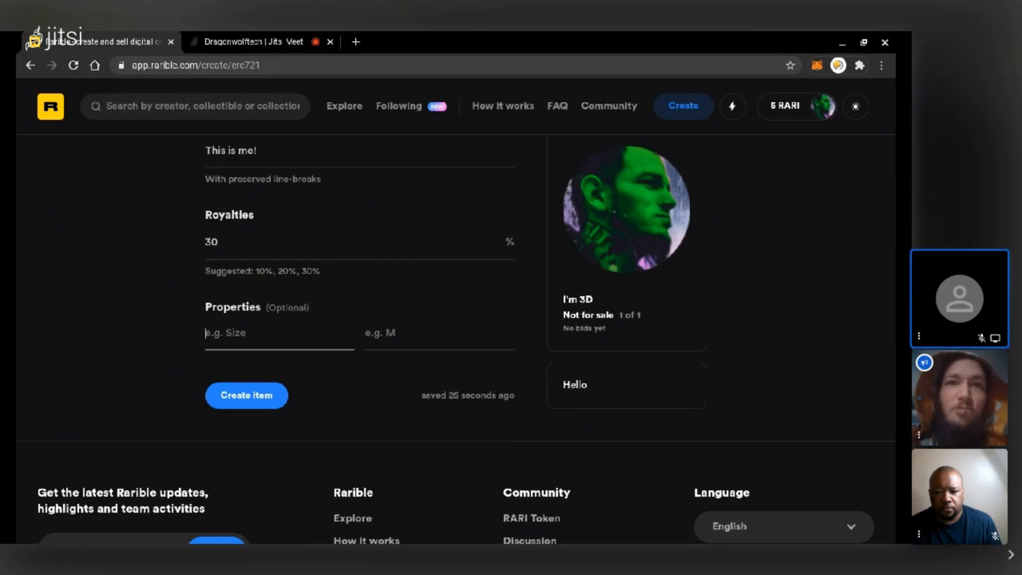
text(fjdksa)
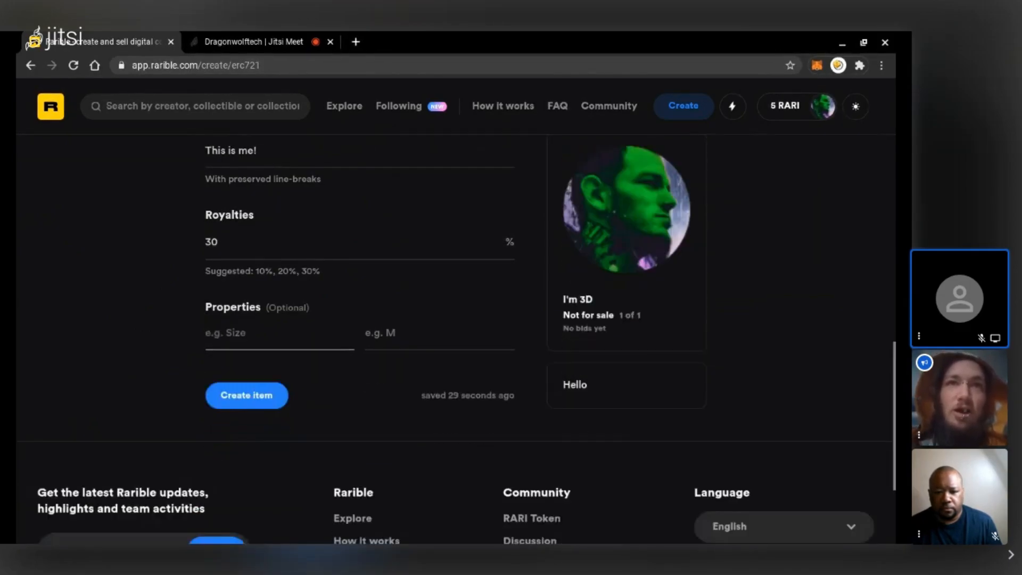
text(Person)
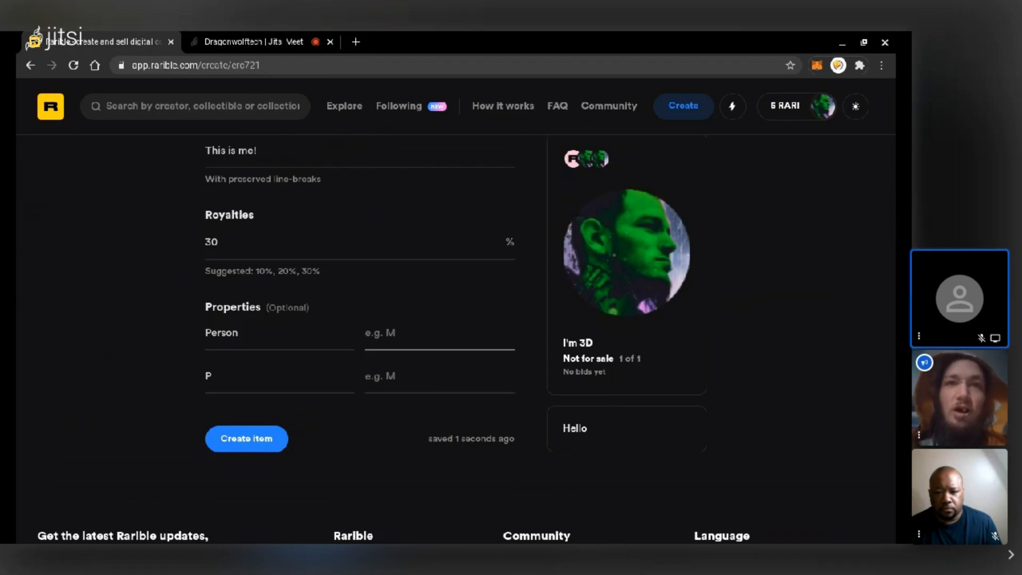
text(3D)
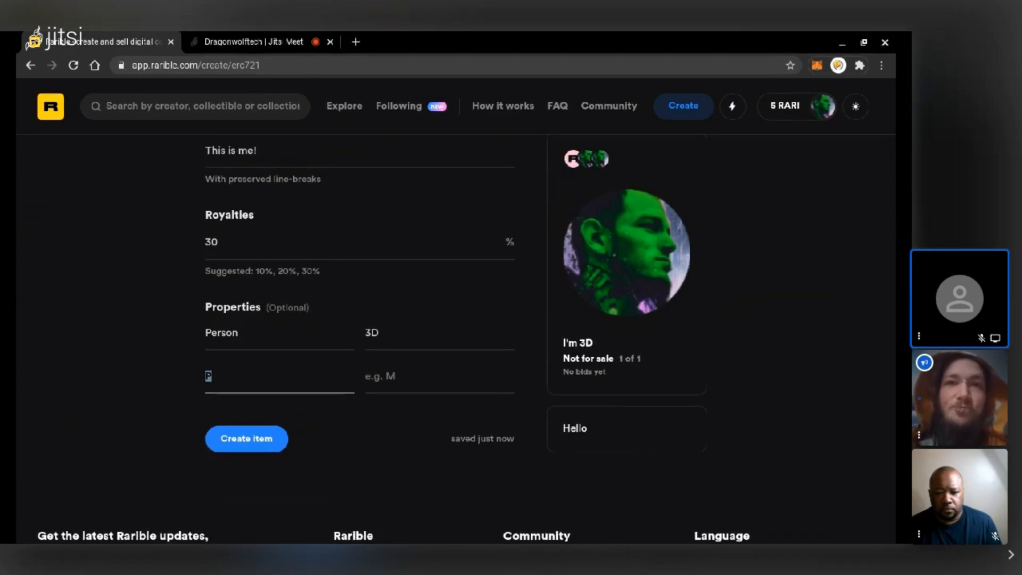
text(NF)
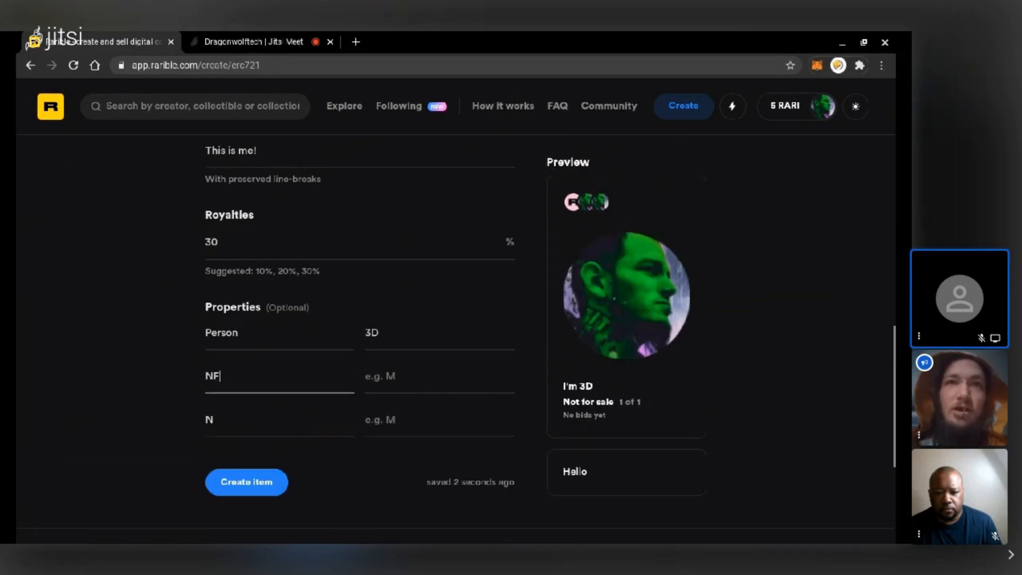
text(Ye)
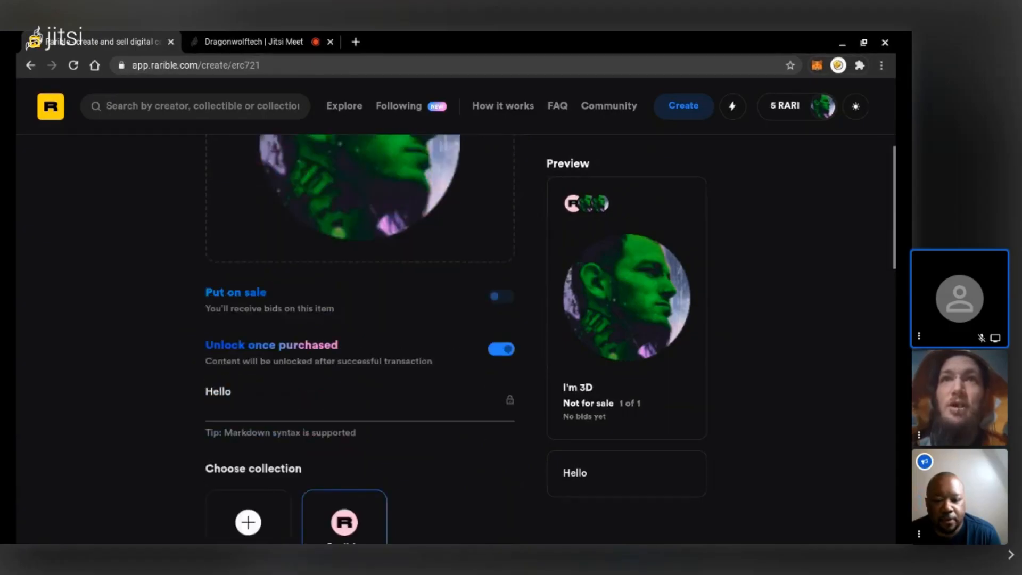
Move down the form to the remaining Properties rows.
scroll(down, 3)
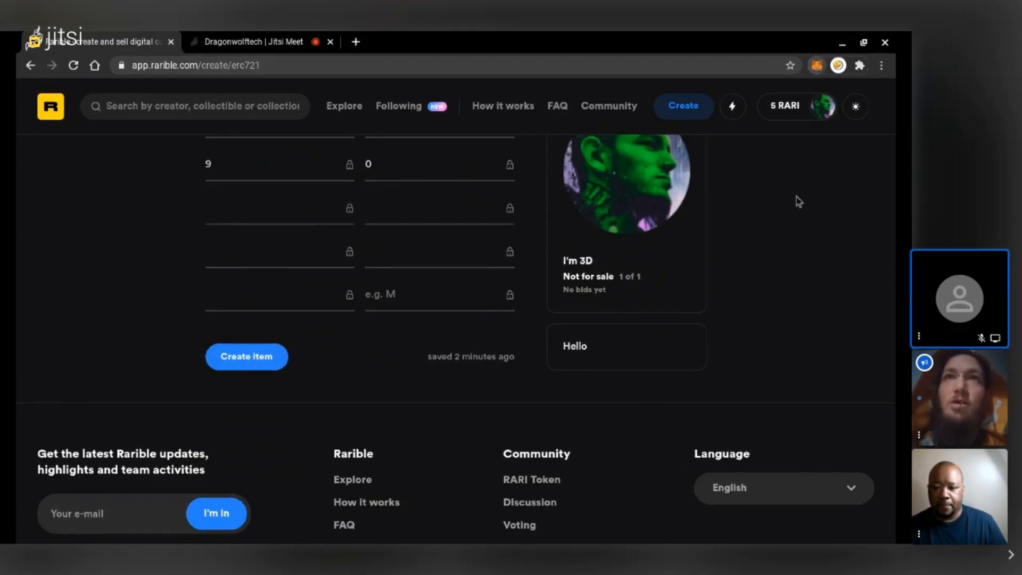
mouse_move(847, 36)
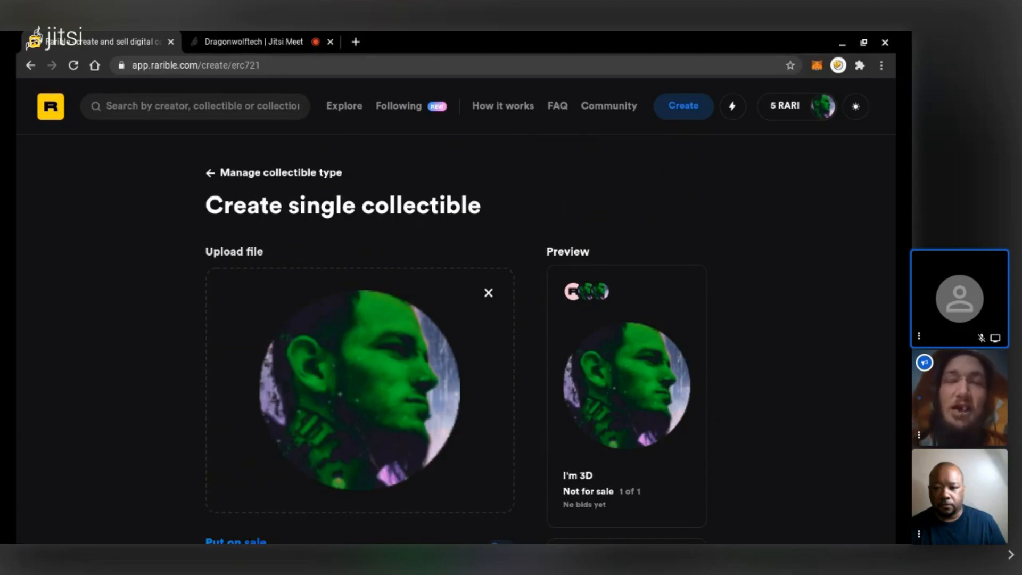
mouse_move(530, 190)
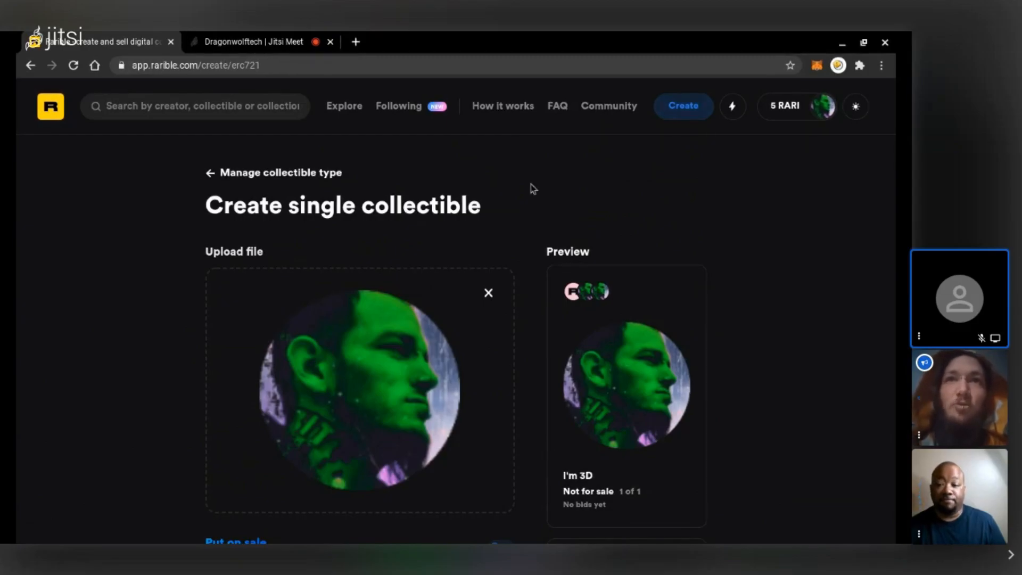
scroll(down, 3)
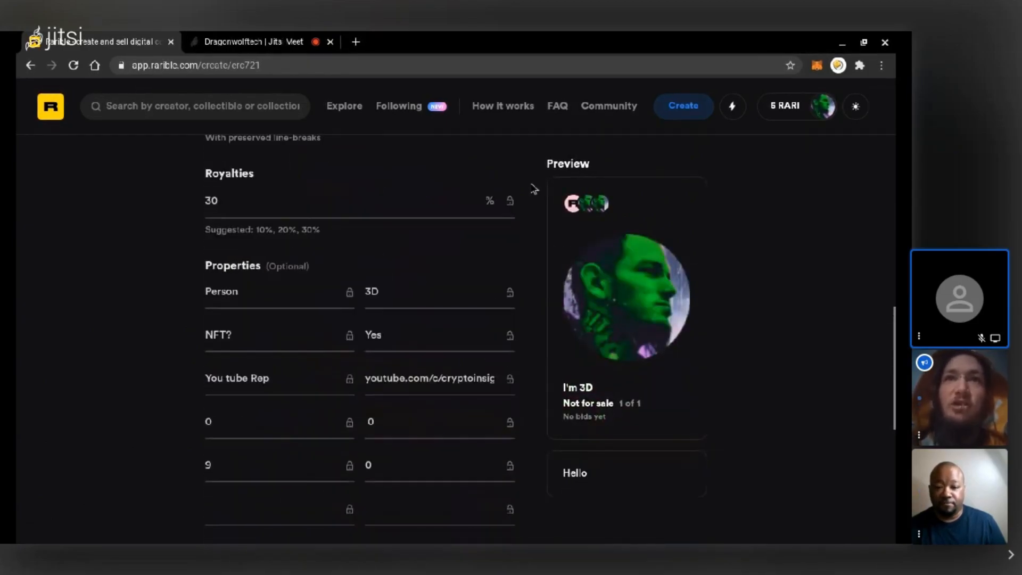
scroll(down, 3)
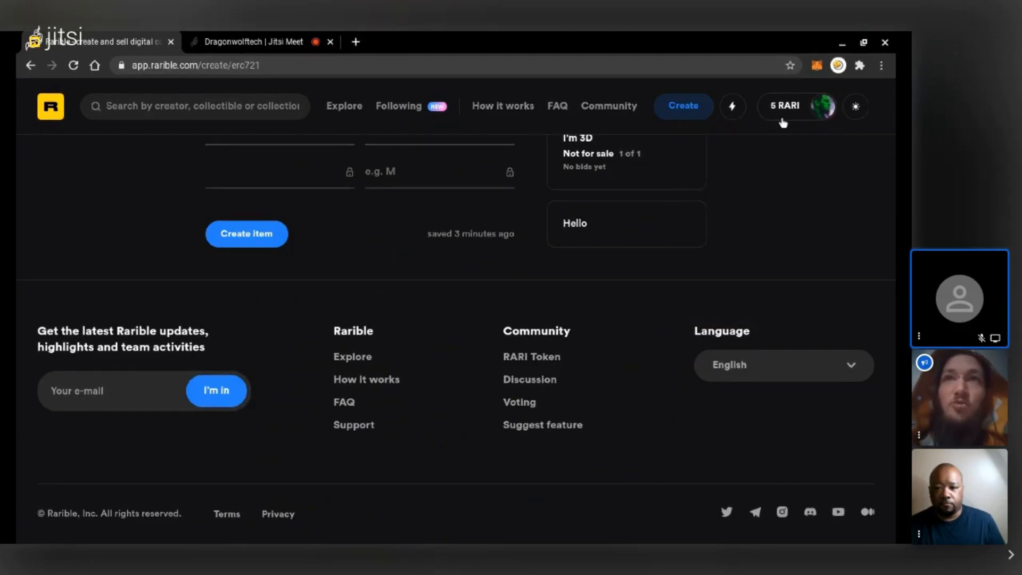
Go to the 3D account's profile and browse its Created tab, listing Around the NFT and Zao Reflection #0.
click(826, 107)
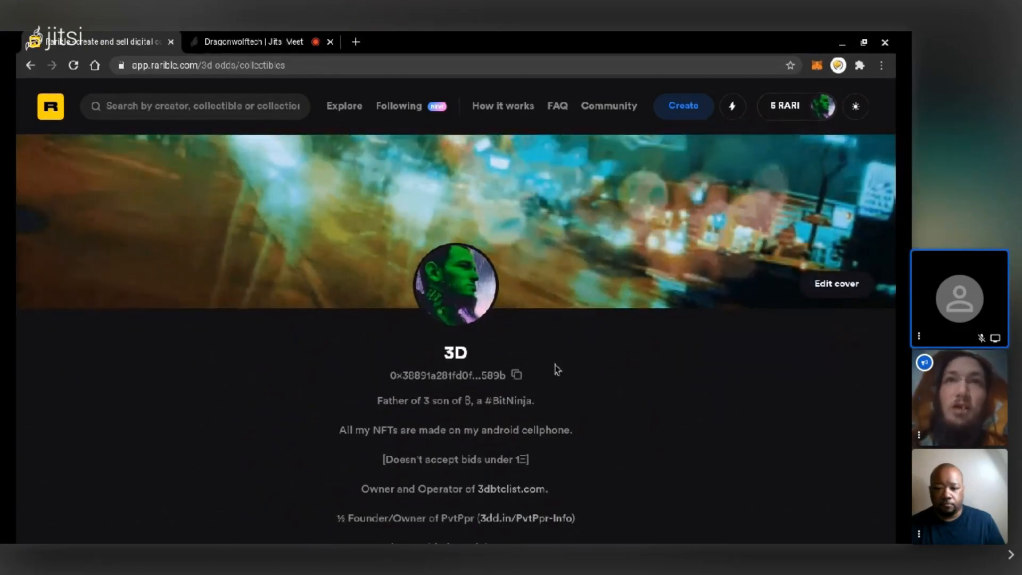
scroll(down, 3)
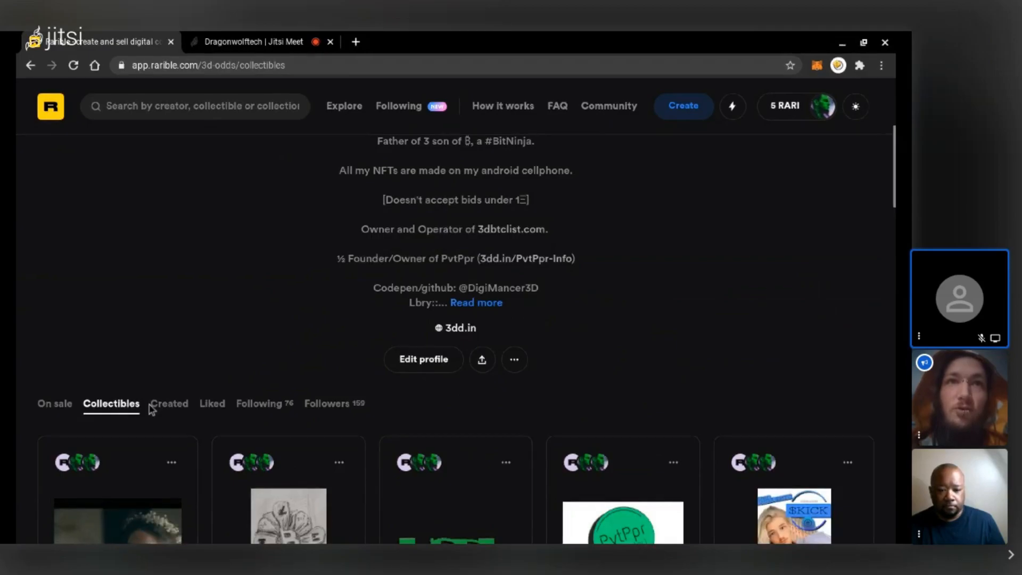
click(169, 403)
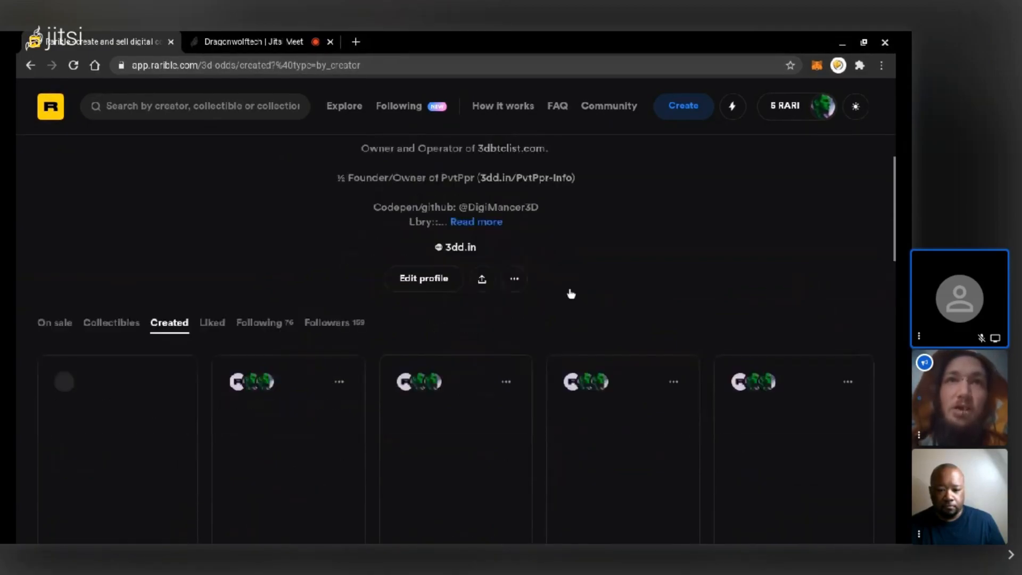
scroll(down, 3)
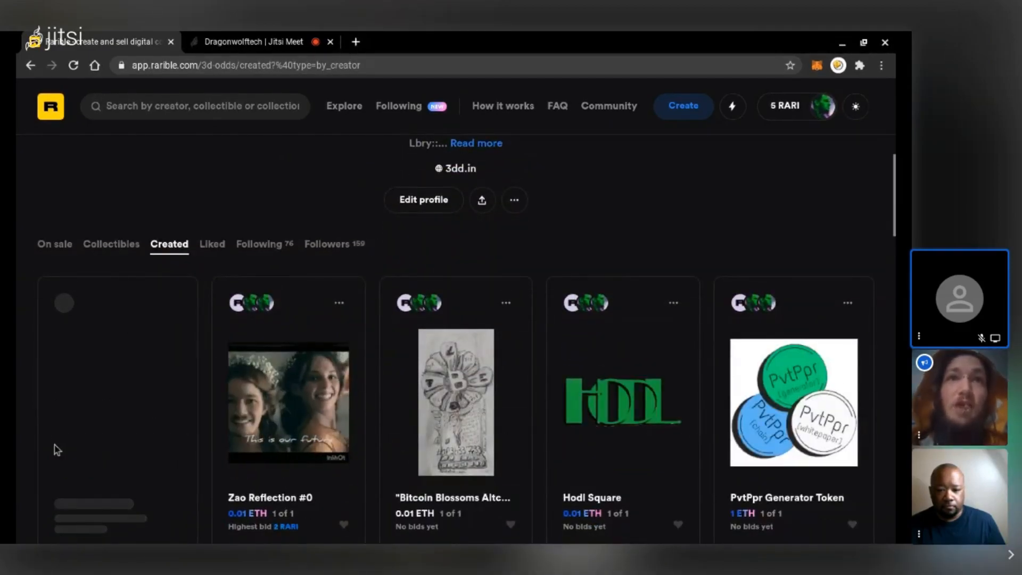
scroll(down, 3)
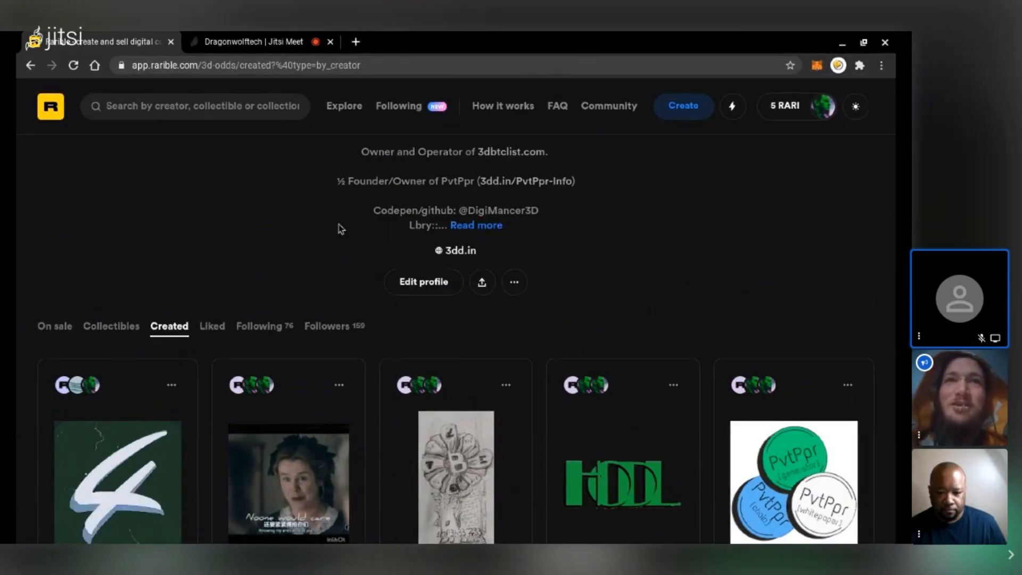
scroll(down, 3)
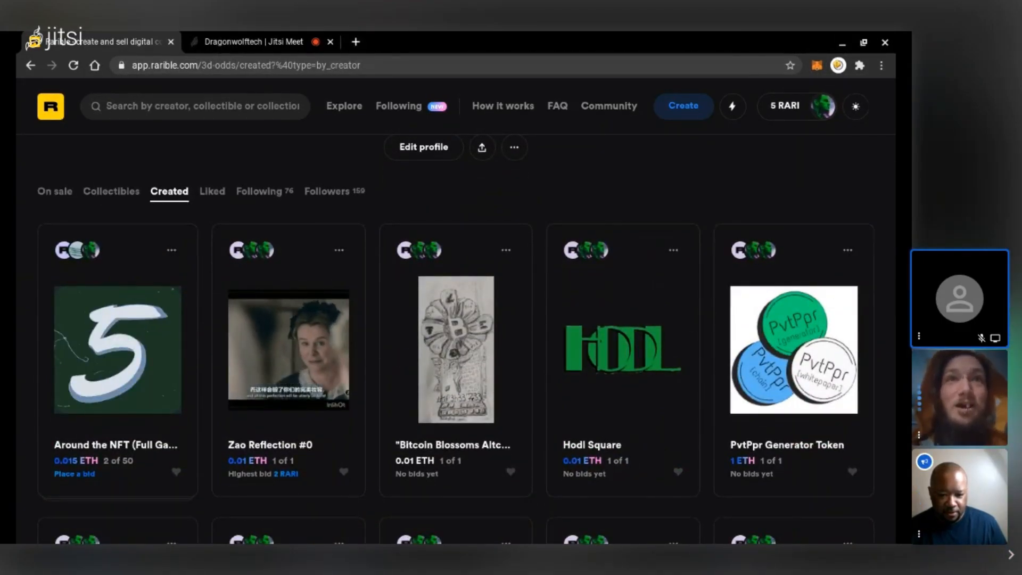
scroll(down, 3)
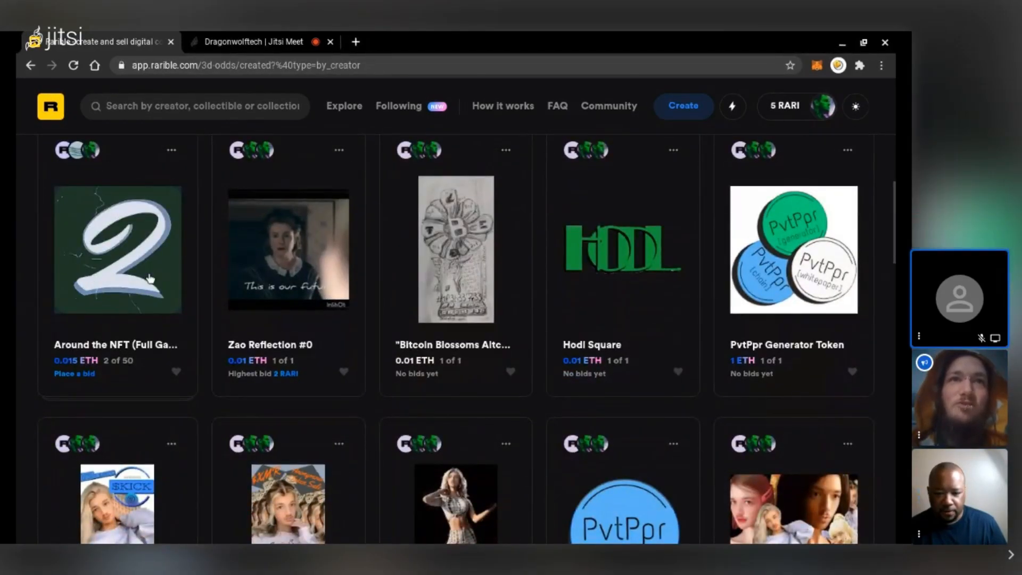
View the Around the NFT item and expand its full board-game description.
click(117, 249)
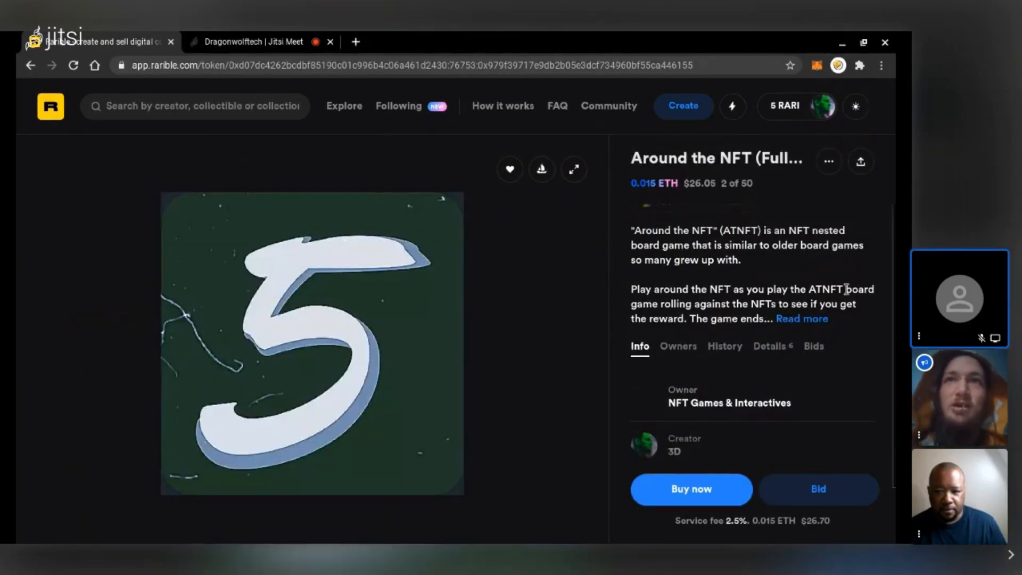
click(802, 318)
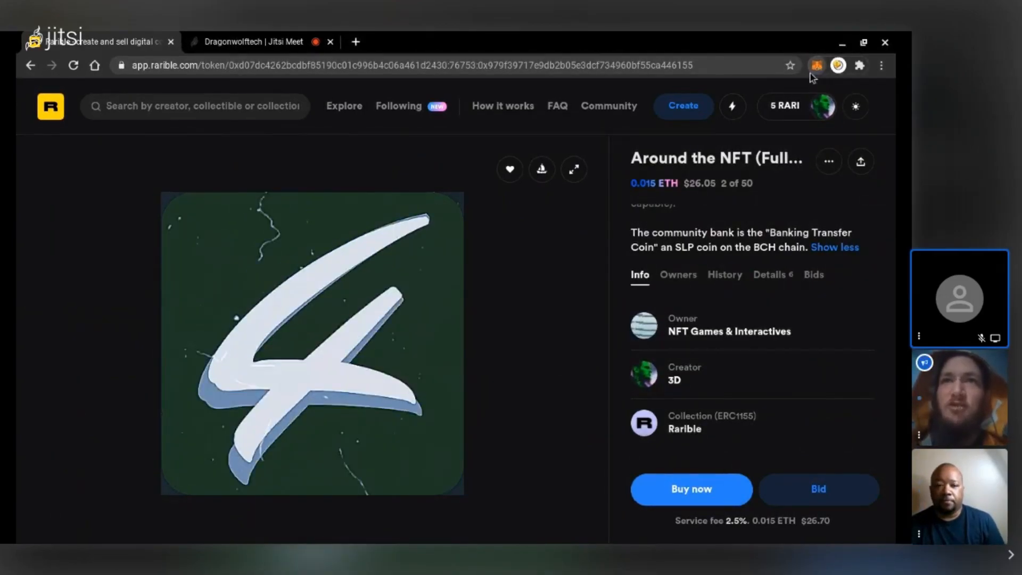
Visit creator 3D's profile and scroll its On sale items such as Zao Reflection #0 and DoxxxCARD #00.
click(674, 380)
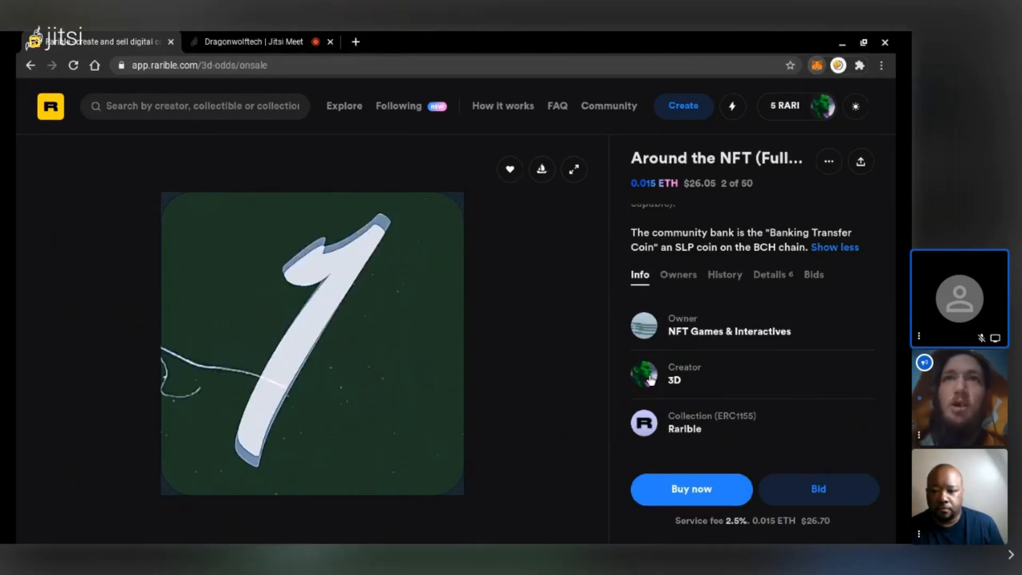
click(674, 380)
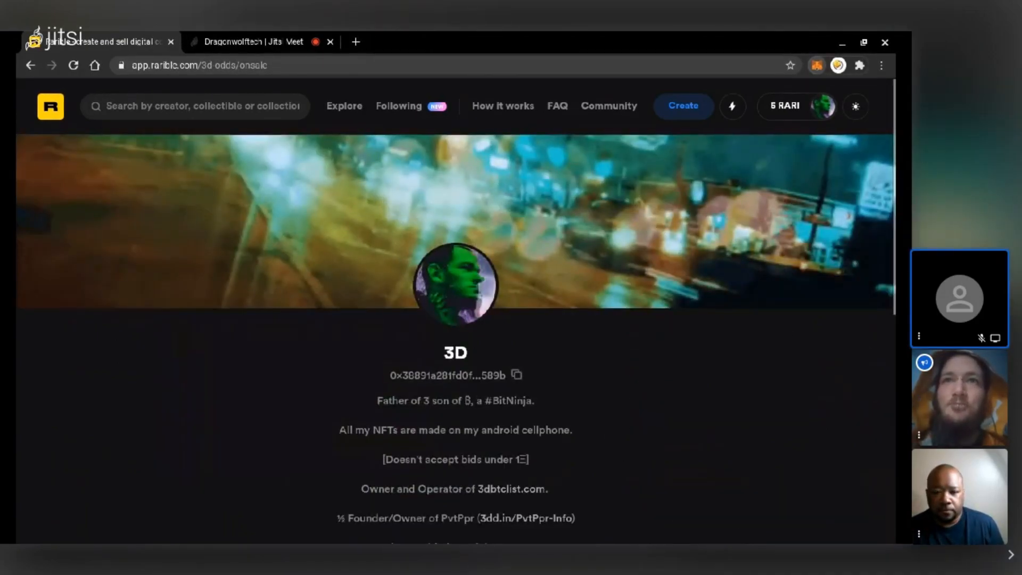
scroll(down, 3)
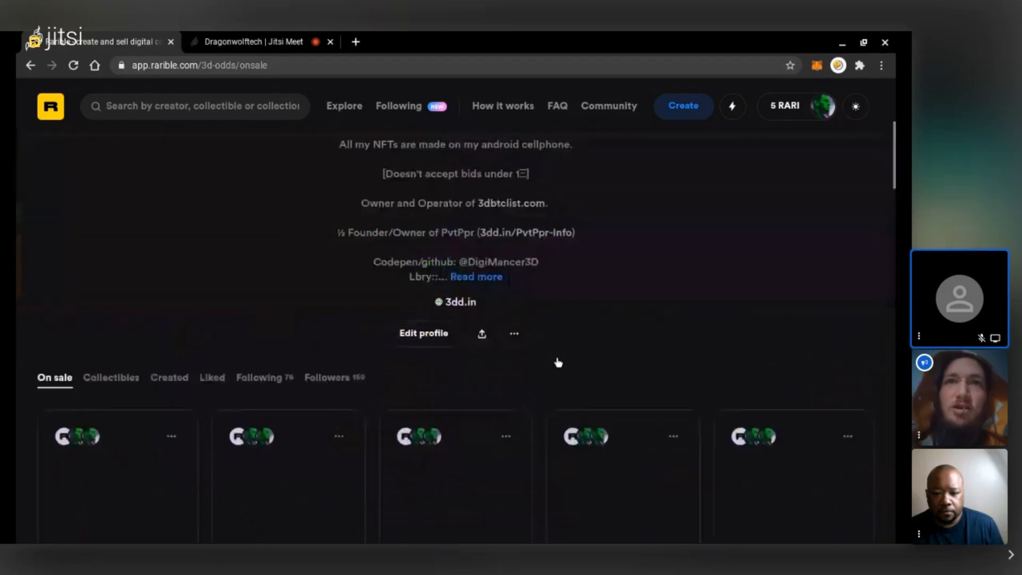
scroll(down, 3)
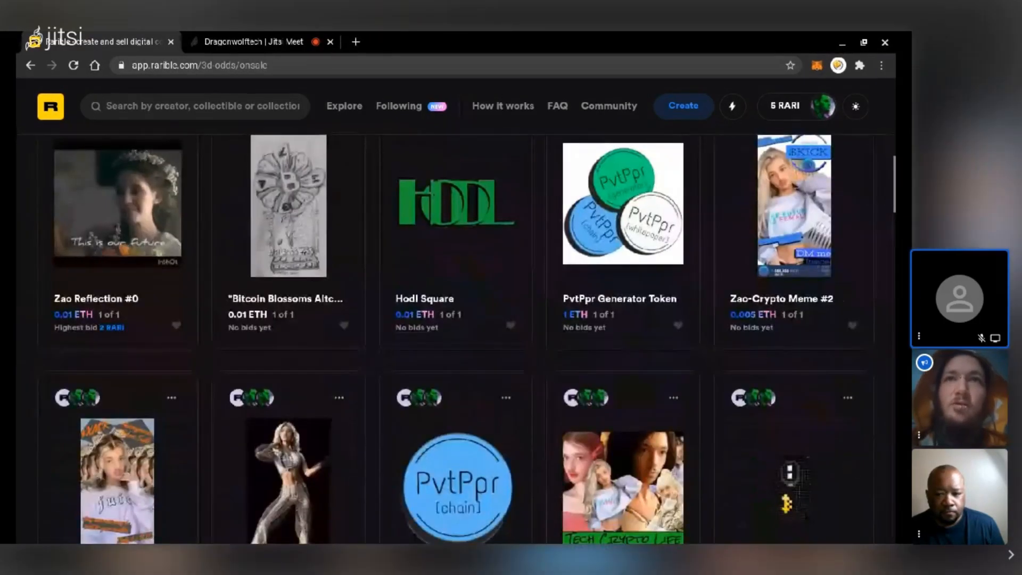
scroll(down, 3)
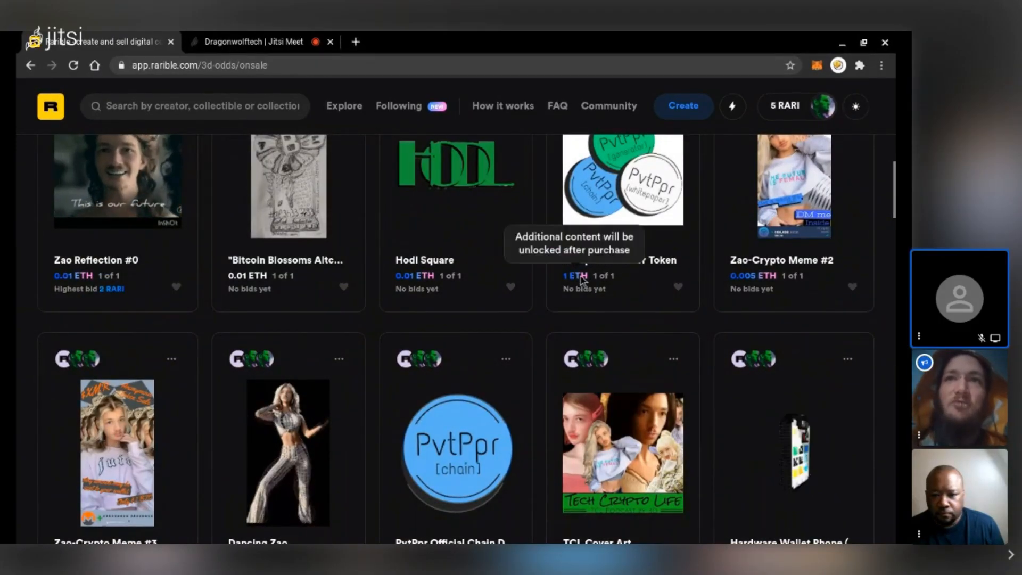
scroll(down, 3)
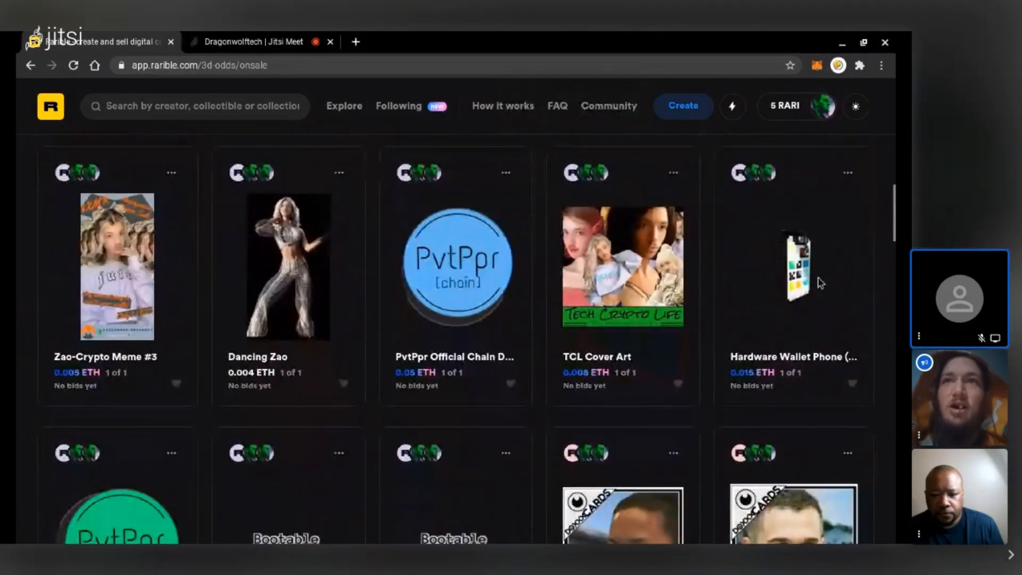
scroll(down, 3)
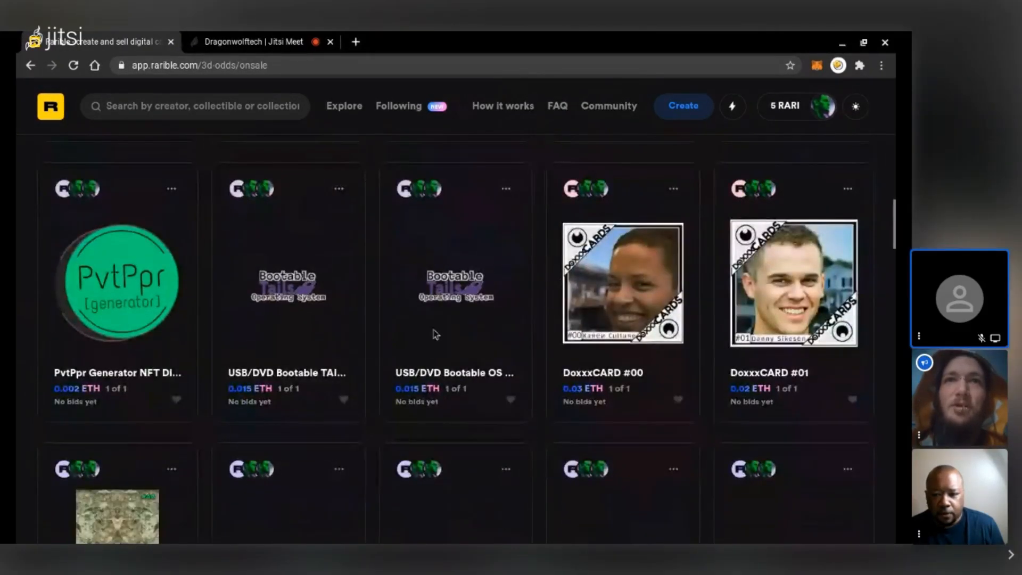
scroll(down, 3)
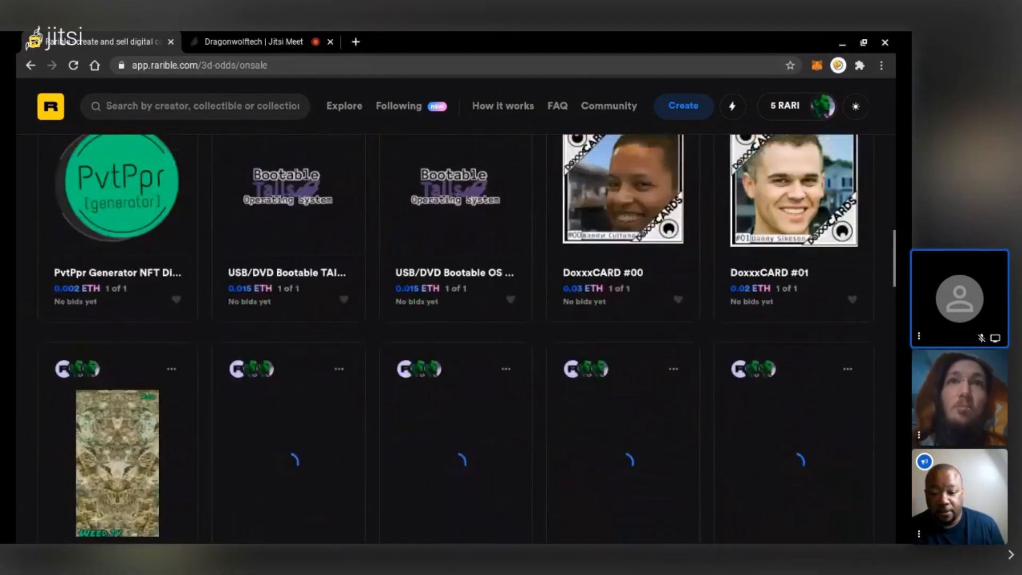
Scroll to the last rows of 3D's On sale grid and choose the Around the NFT (Full Game) card.
scroll(down, 3)
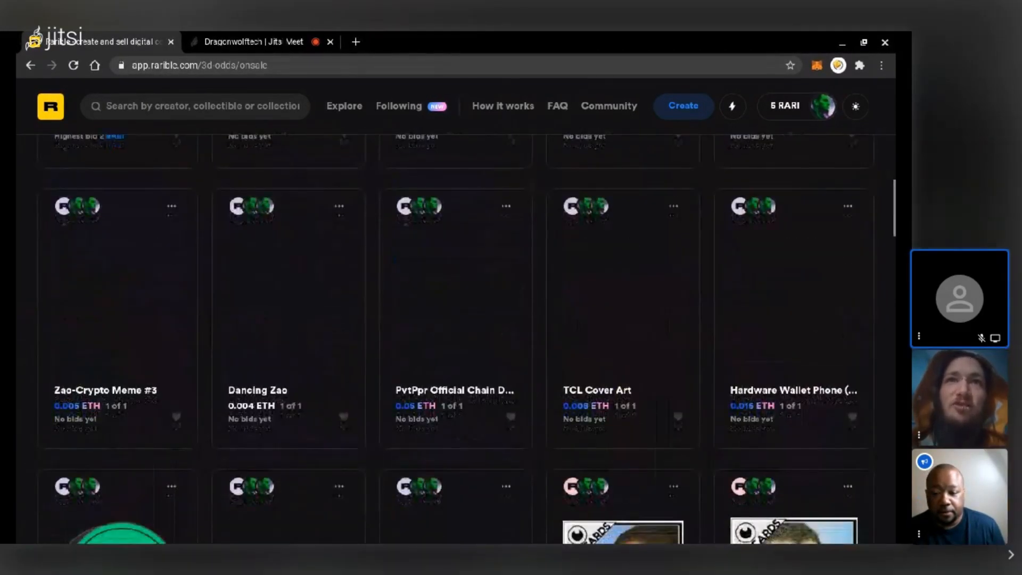
scroll(down, 3)
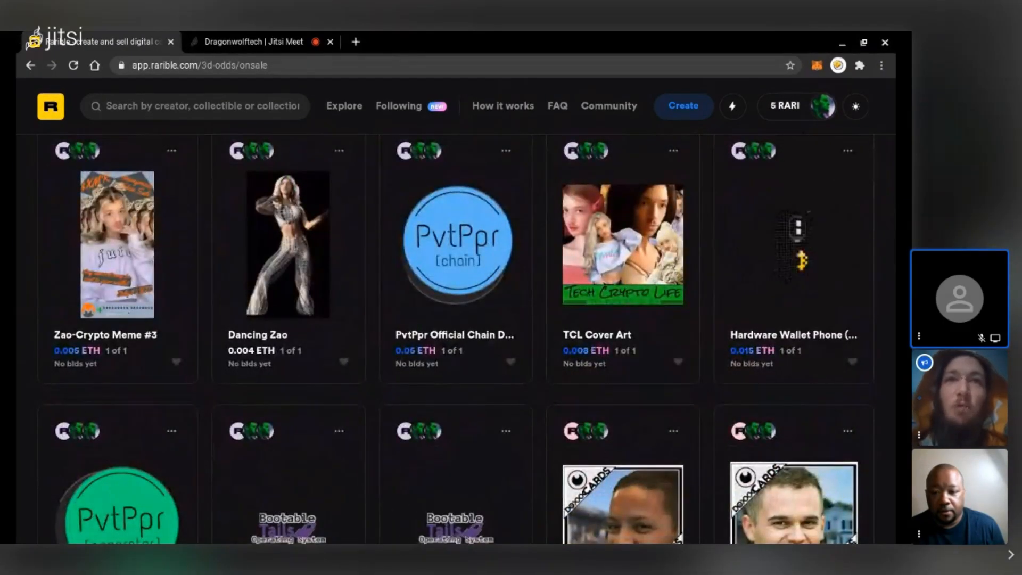
scroll(down, 3)
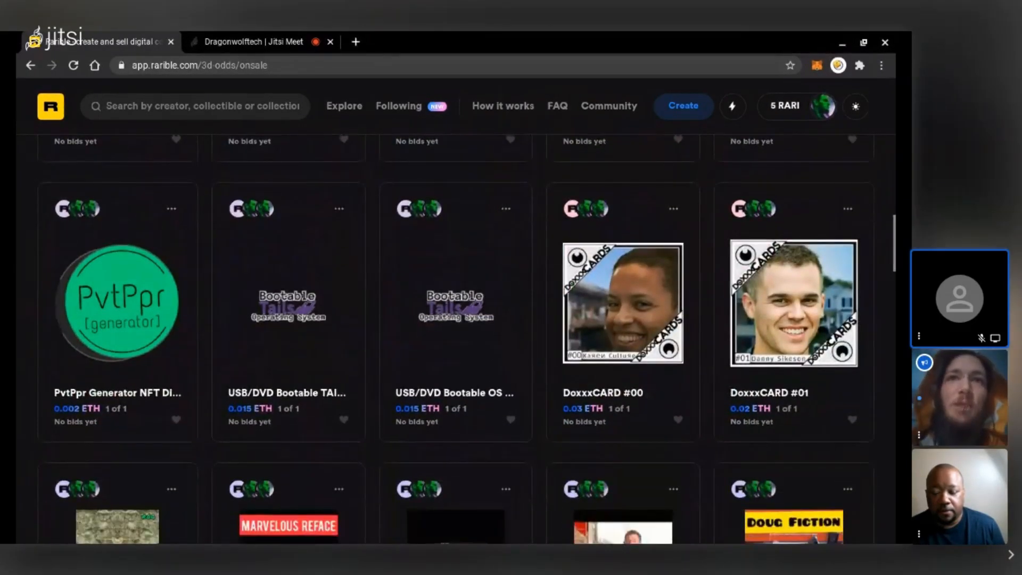
scroll(down, 3)
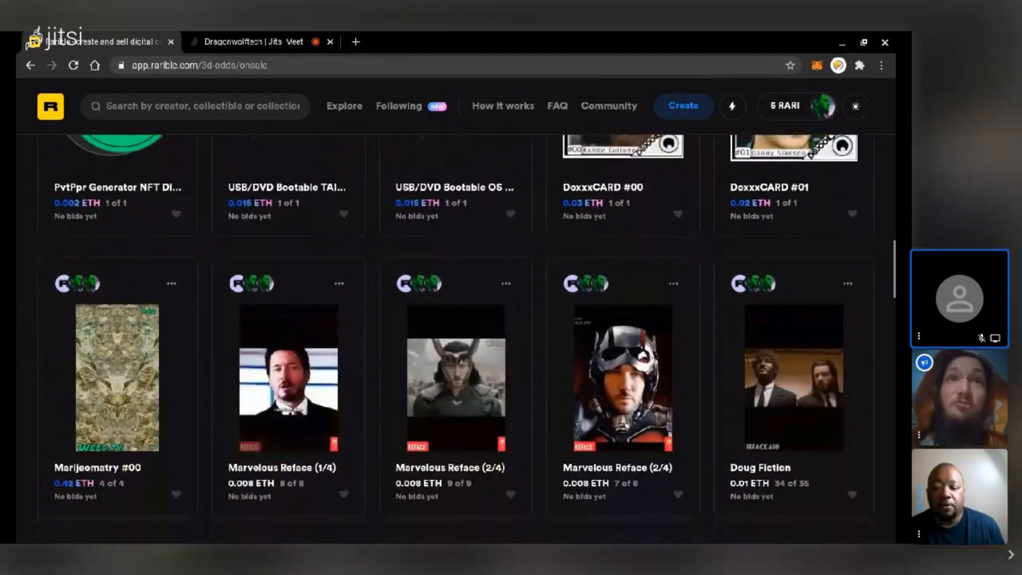
scroll(down, 3)
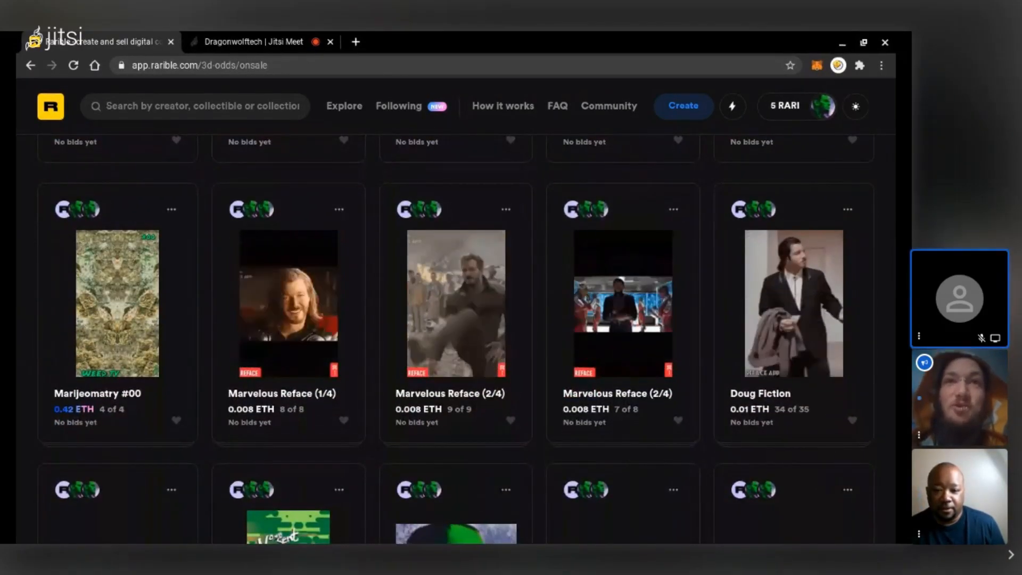
scroll(down, 3)
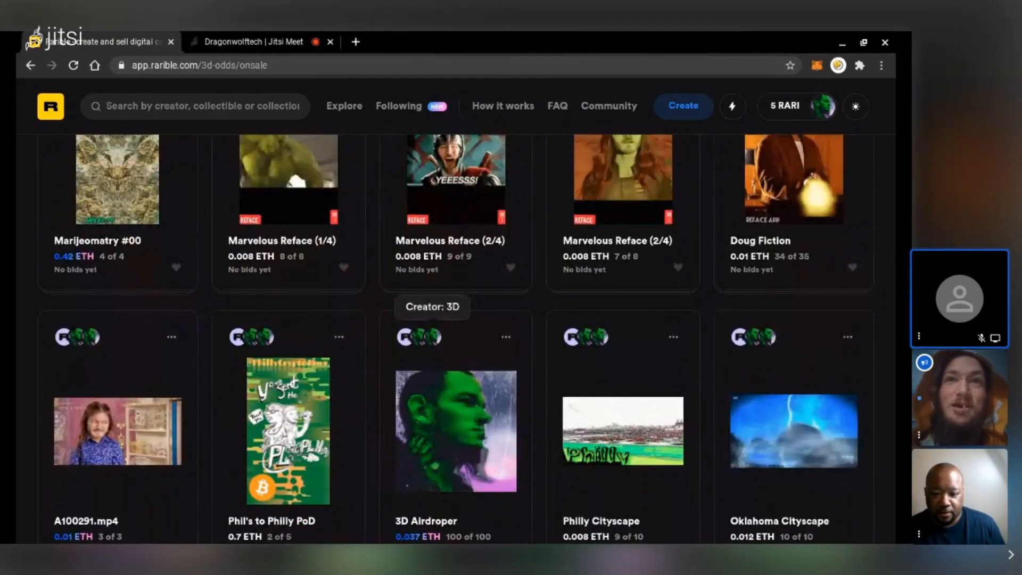
scroll(down, 3)
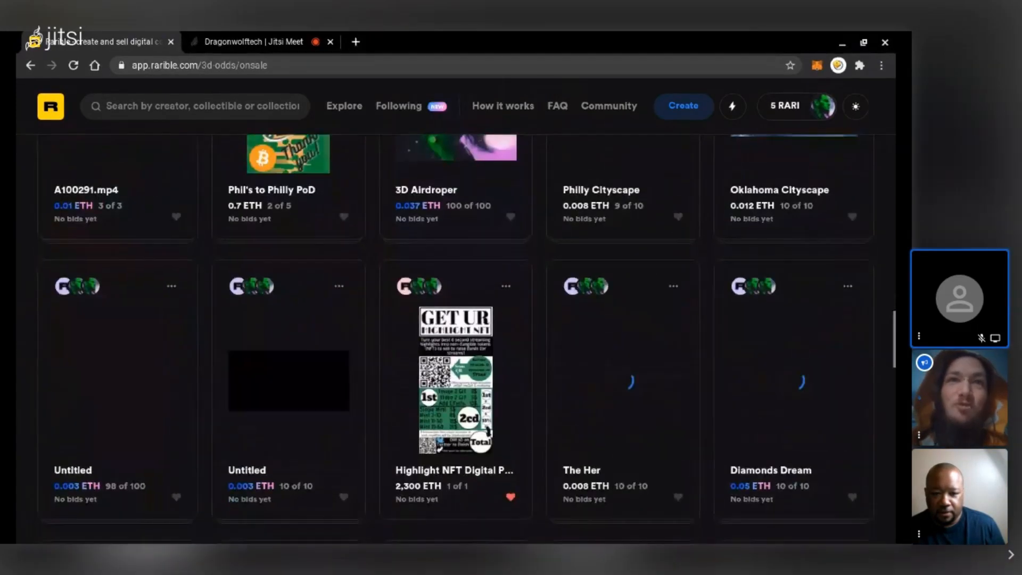
scroll(down, 3)
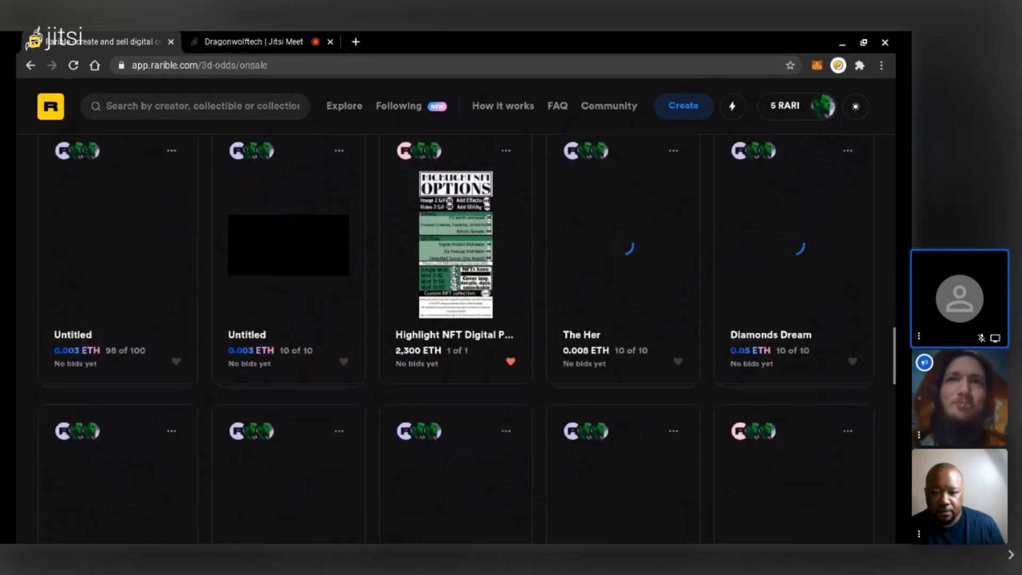
scroll(down, 3)
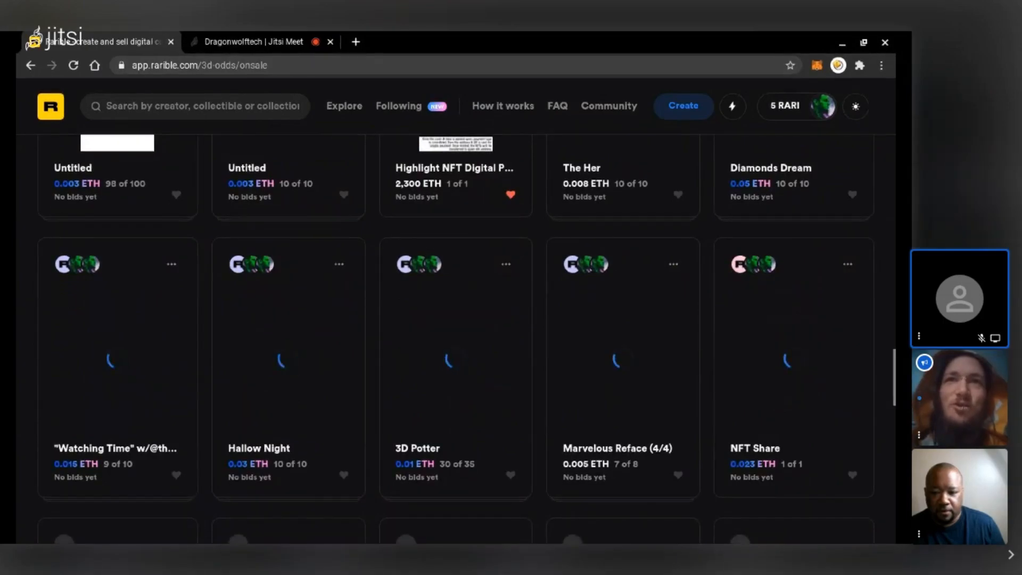
scroll(down, 3)
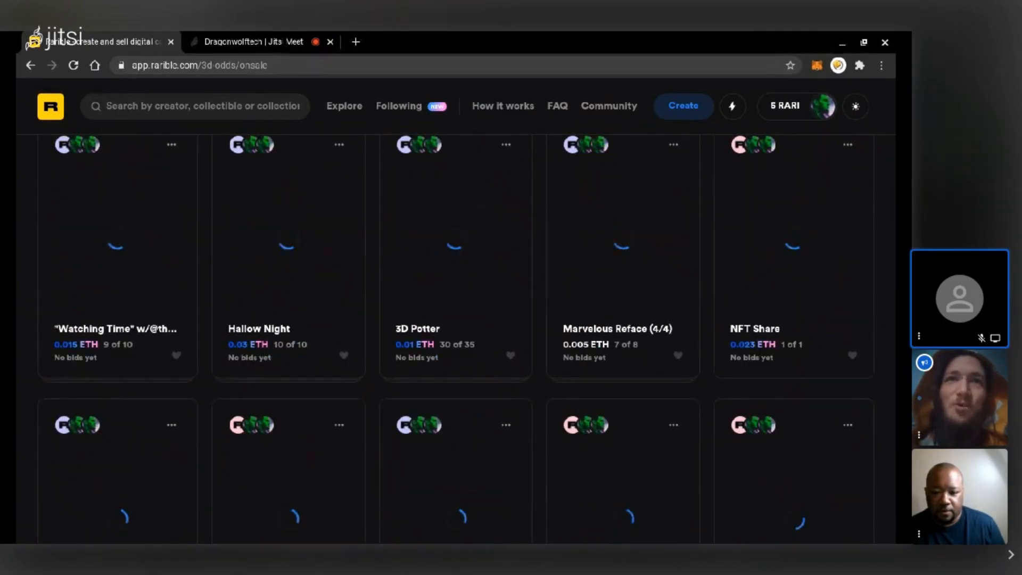
scroll(down, 3)
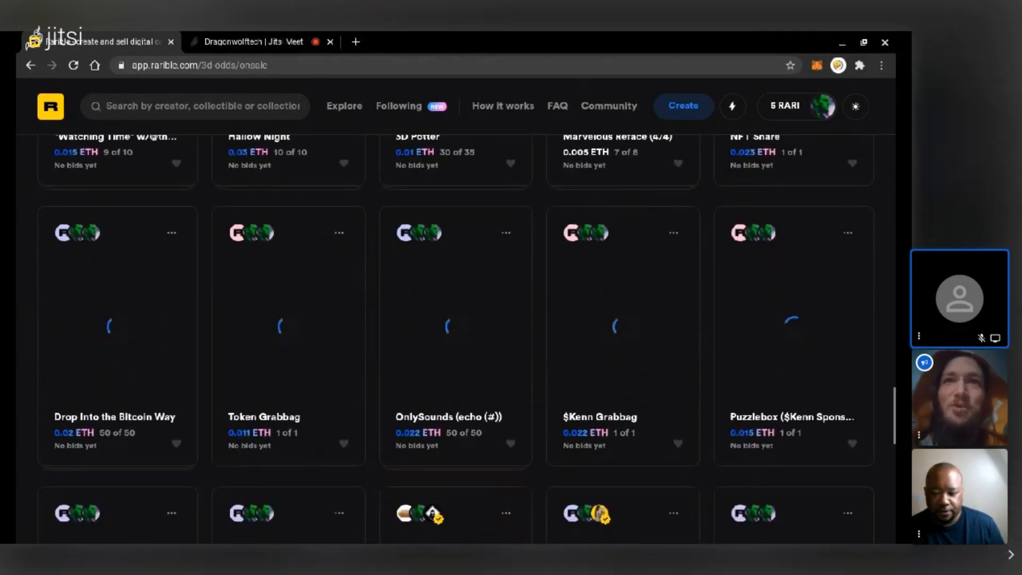
scroll(down, 3)
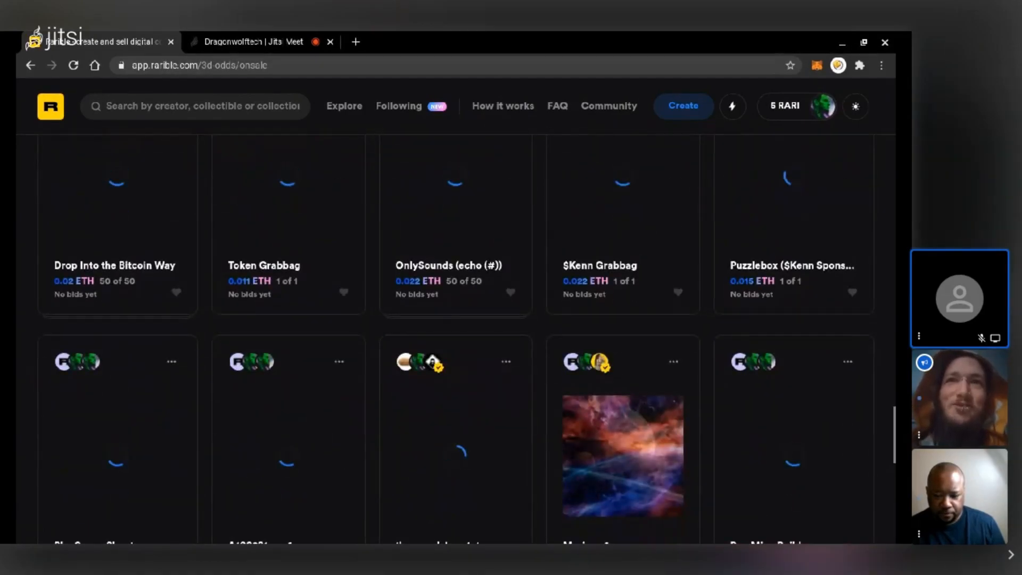
scroll(down, 3)
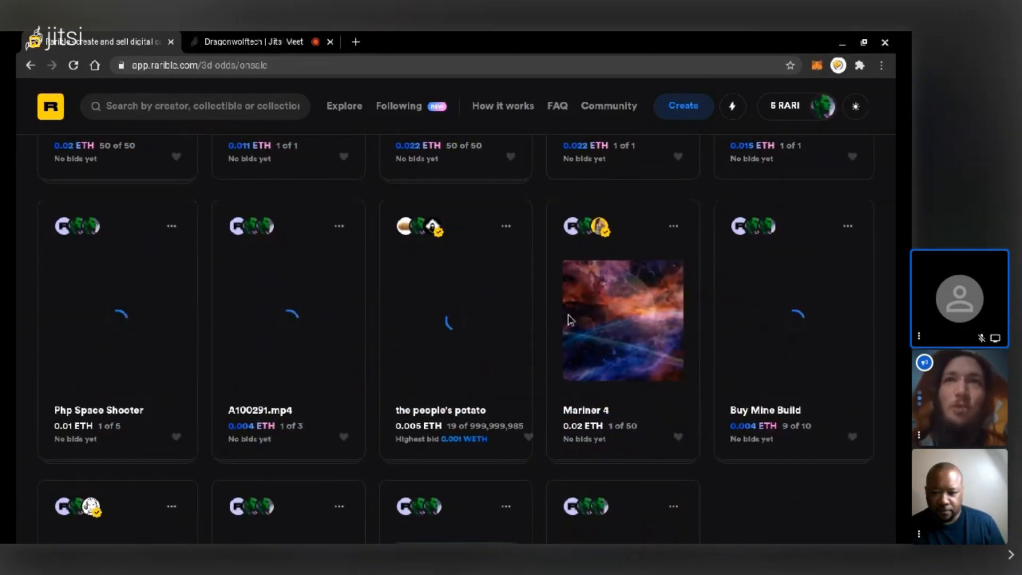
mouse_move(600, 227)
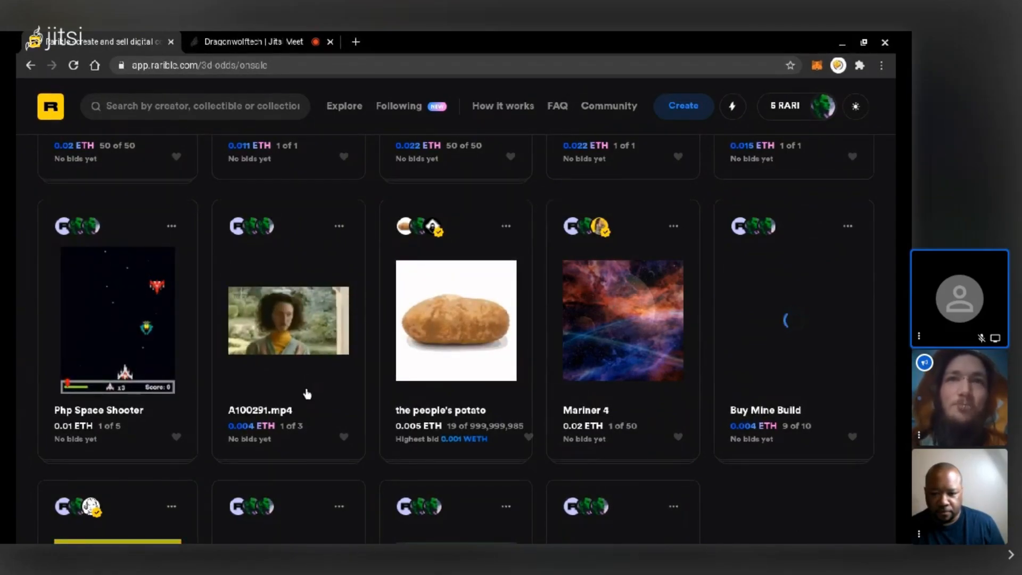
scroll(down, 3)
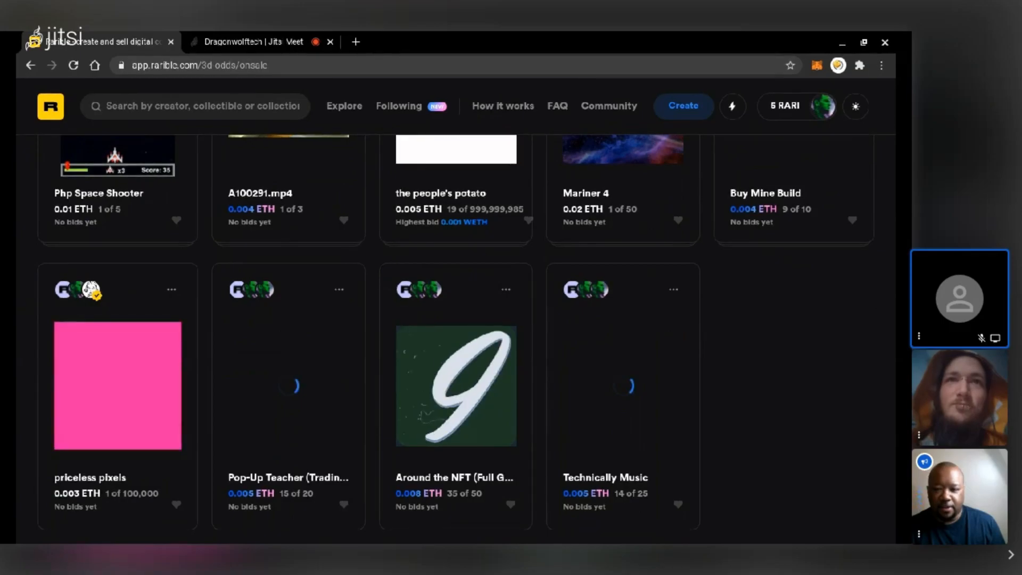
click(456, 384)
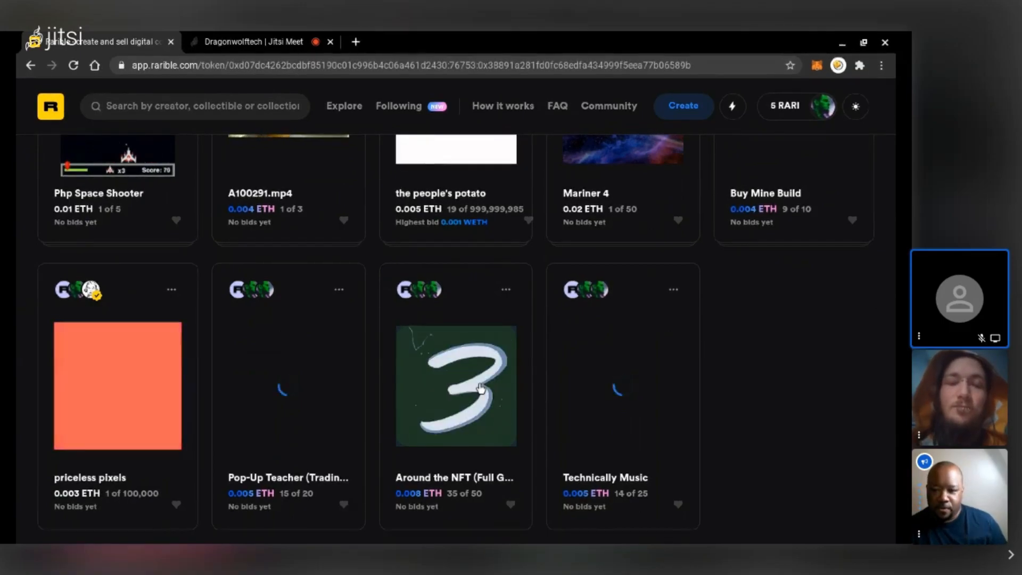
Load the Around the NFT (Full Game) page showing 0.008 ETH and 35 of 50 editions.
click(456, 385)
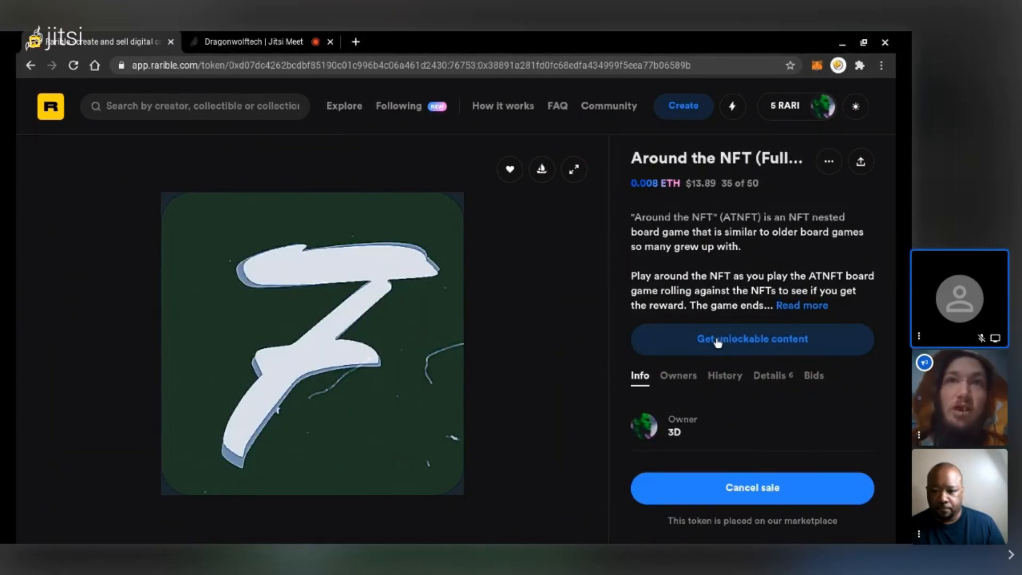
Unlock the item's hidden content and read through it down to the AR game board link.
click(751, 339)
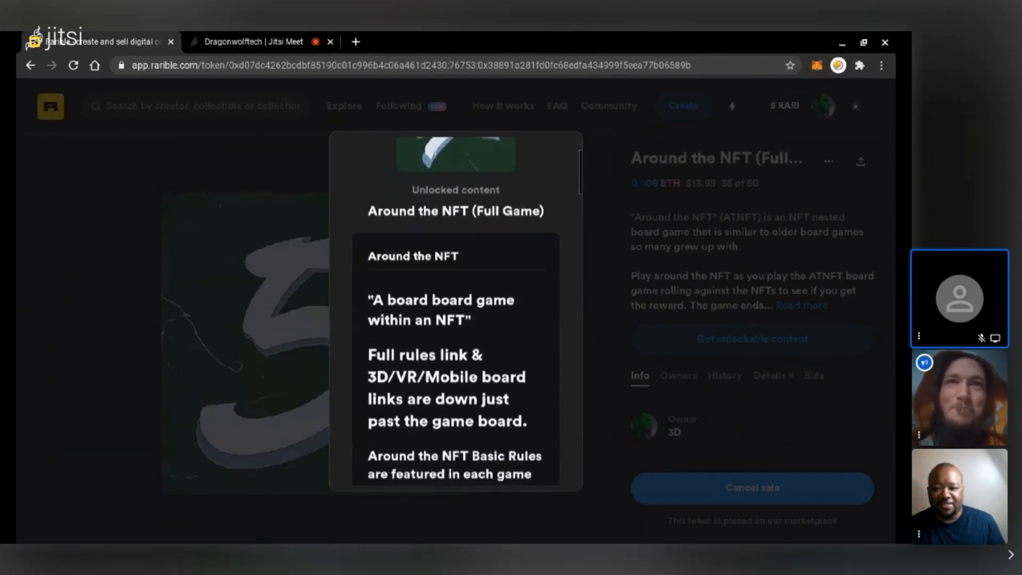
scroll(down, 3)
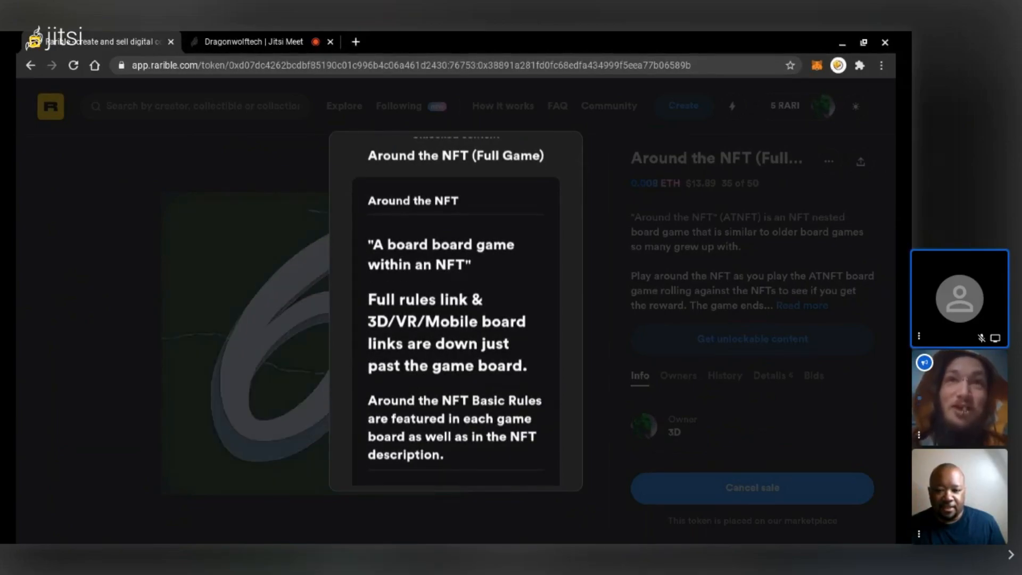
scroll(down, 3)
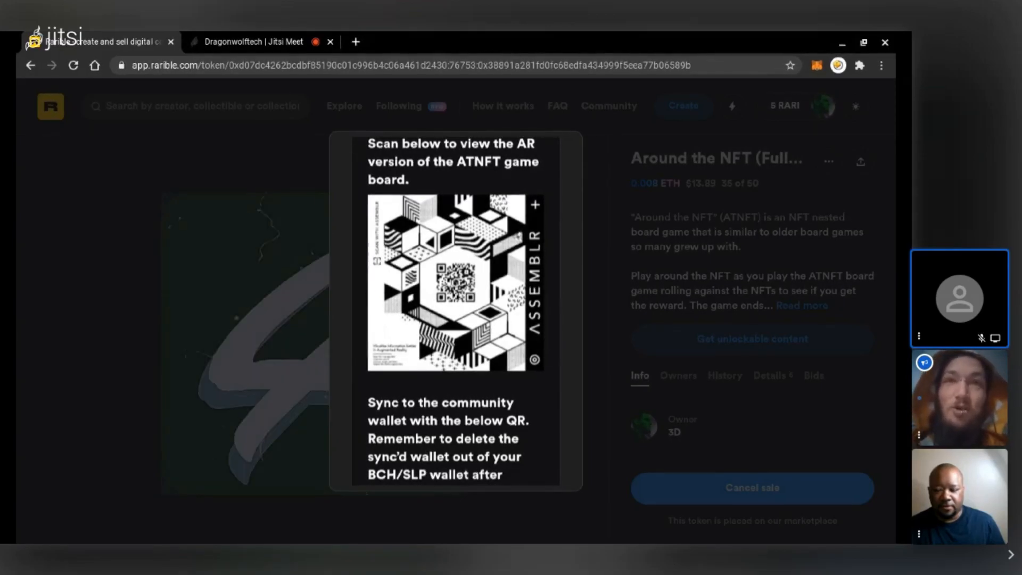
scroll(down, 3)
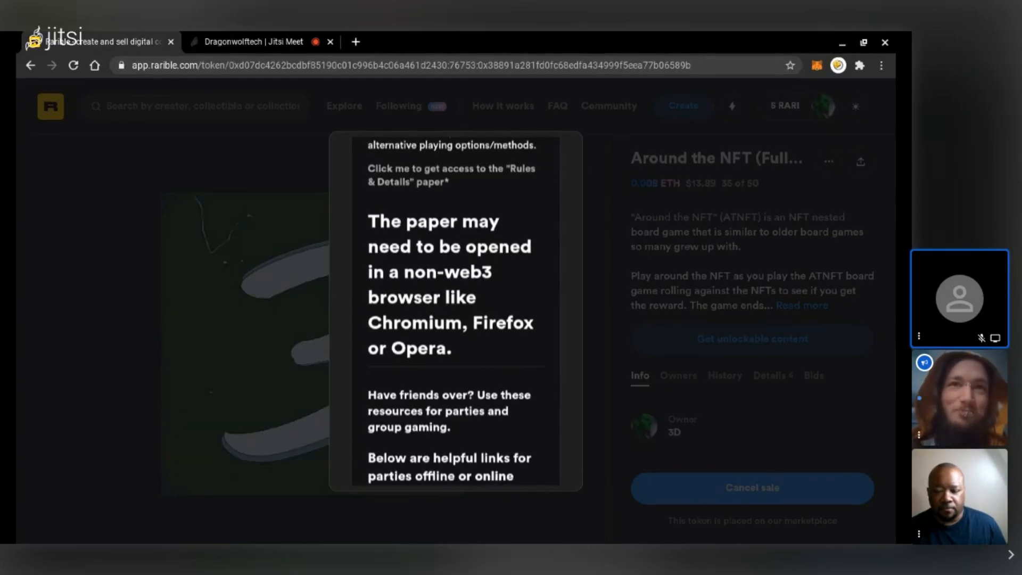
scroll(down, 3)
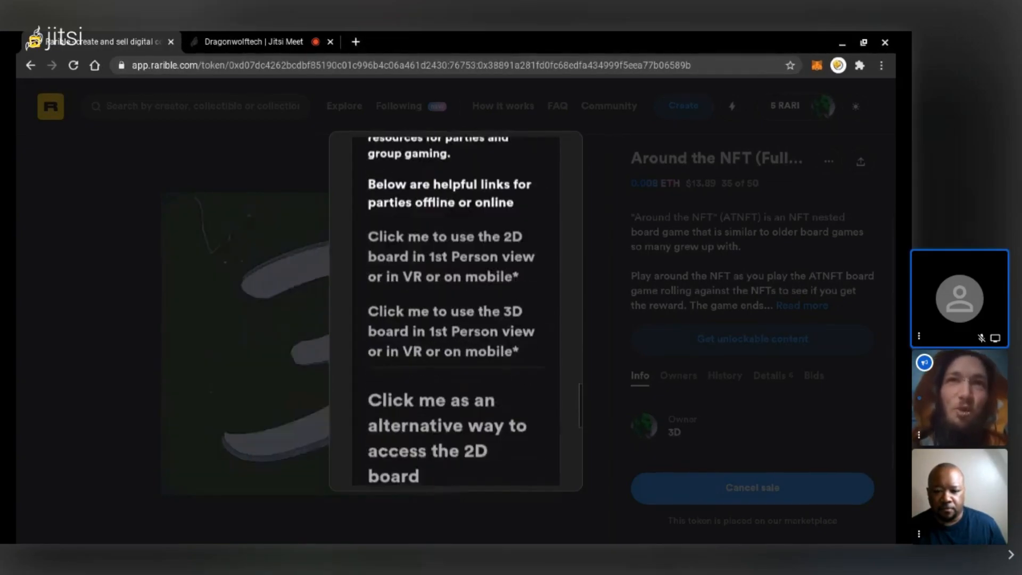
scroll(down, 3)
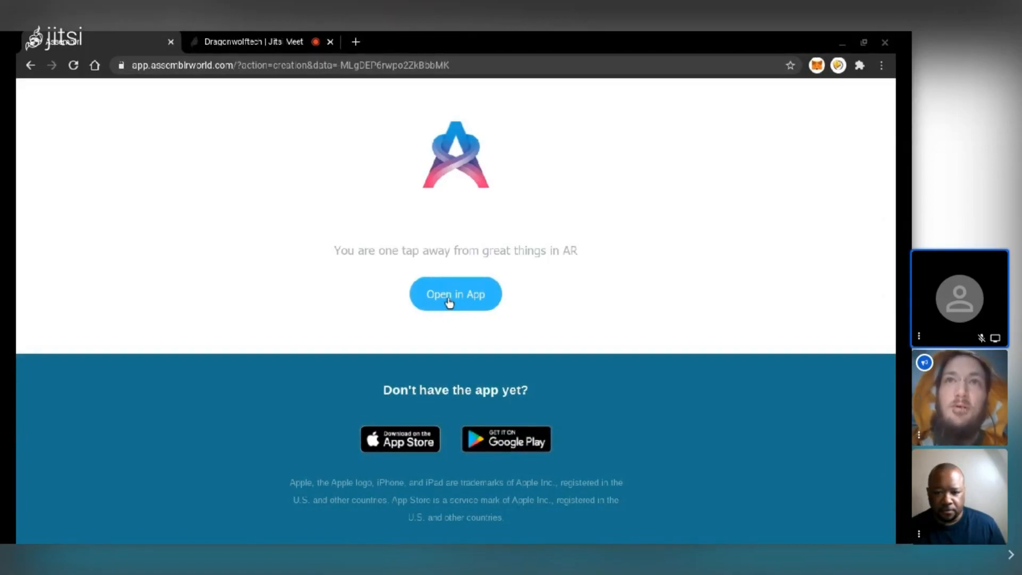
Try Assemblr's Open in App launch, then go back to the Around the NFT page on Rarible.
click(455, 294)
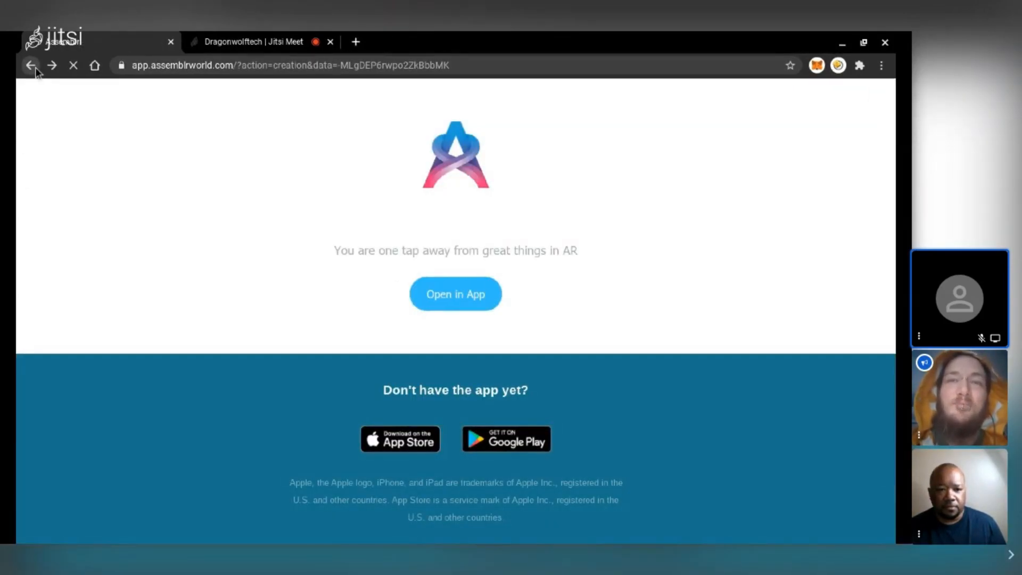
click(30, 65)
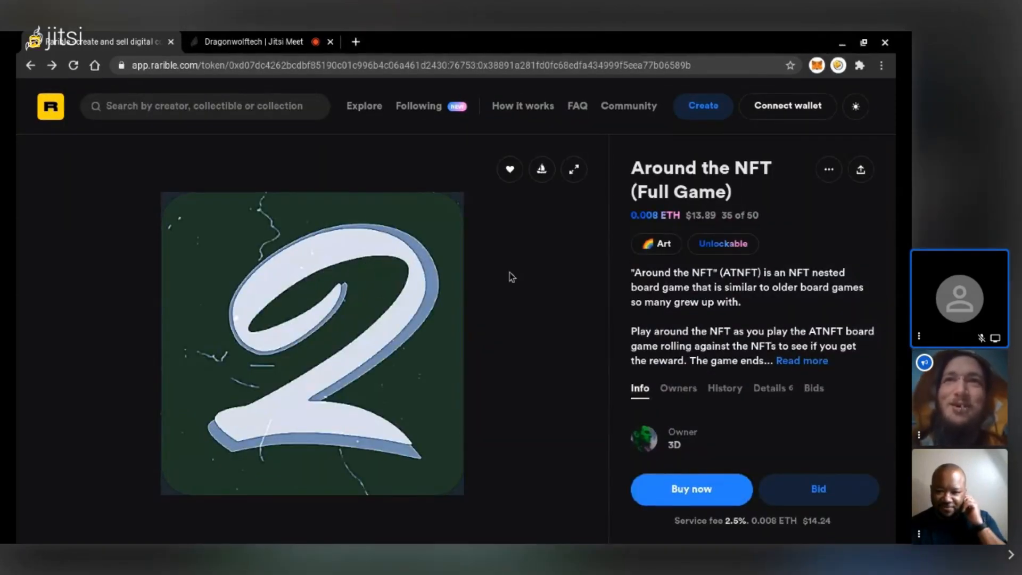
Review the Owners list with holders like Kenn Bosak and 3D's 40 editions, then switch to History.
scroll(down, 3)
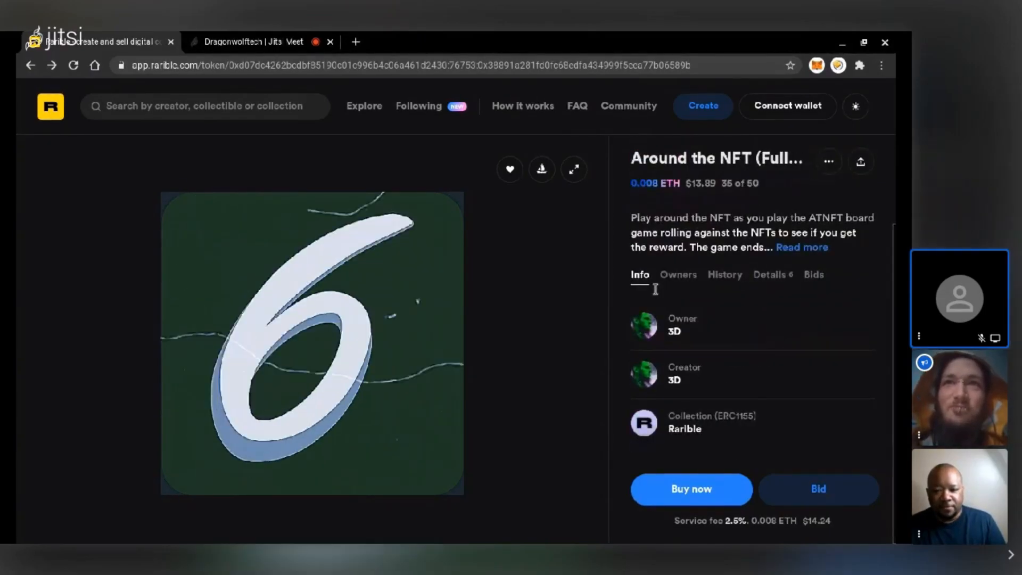
click(678, 275)
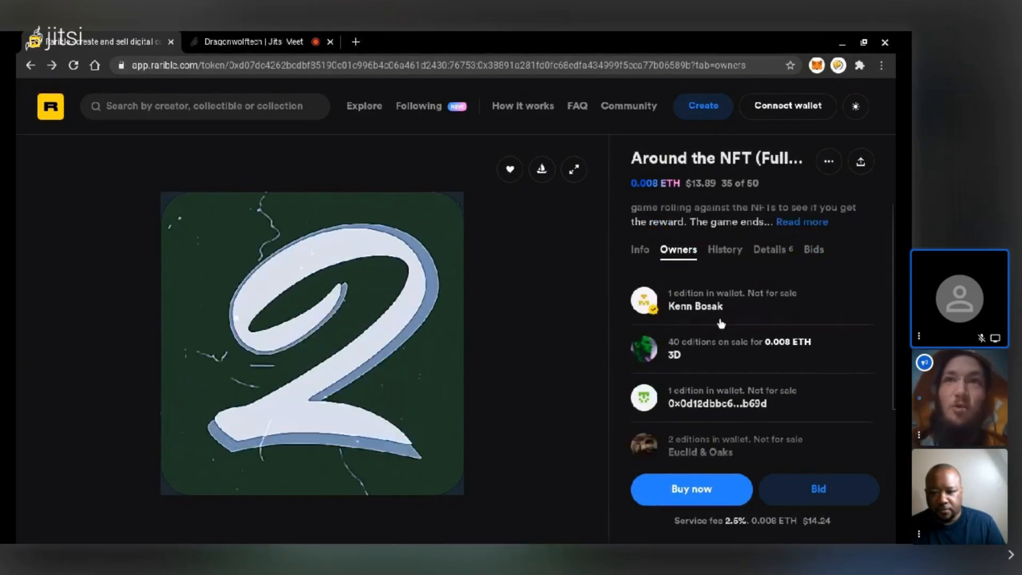
scroll(down, 3)
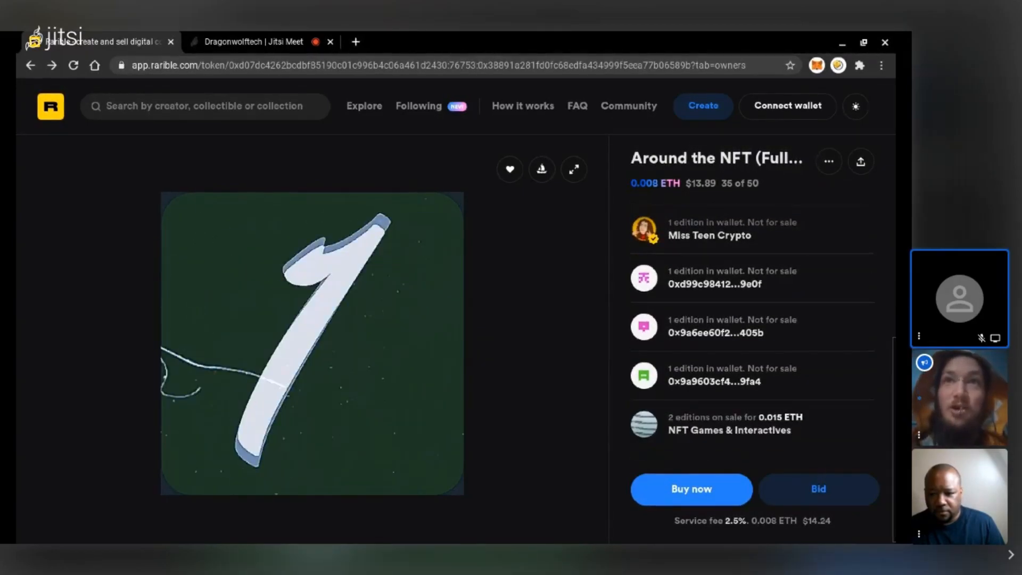
click(724, 387)
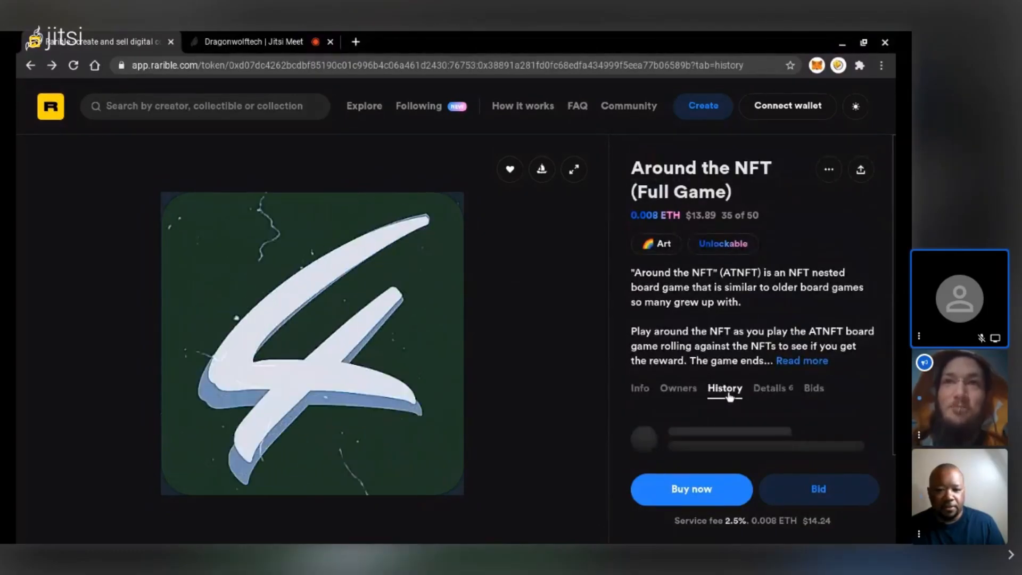
Read the item's sale listings and transfers, then its Details showing ATNFT Version 2 and supported boards.
click(724, 388)
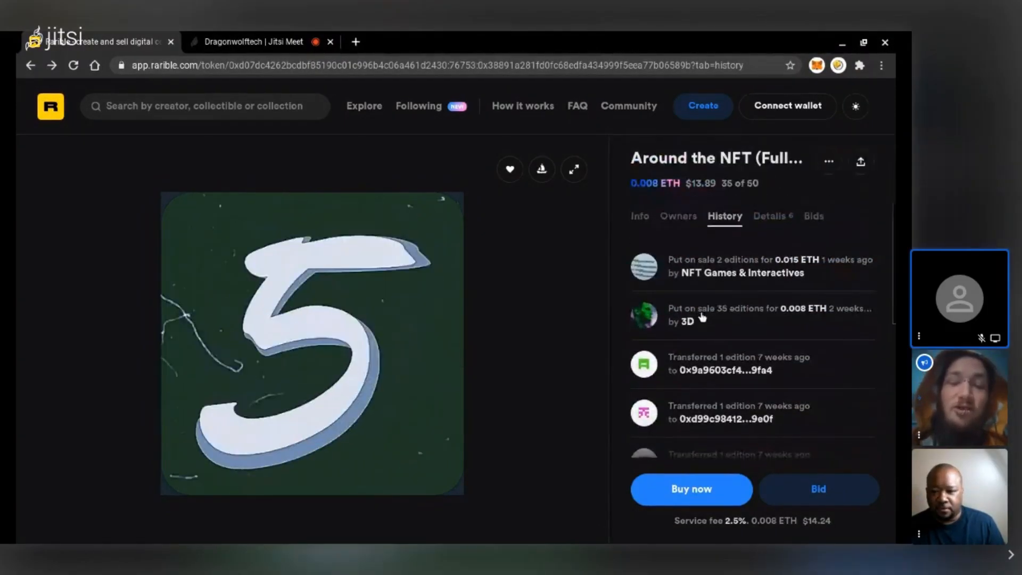
scroll(down, 3)
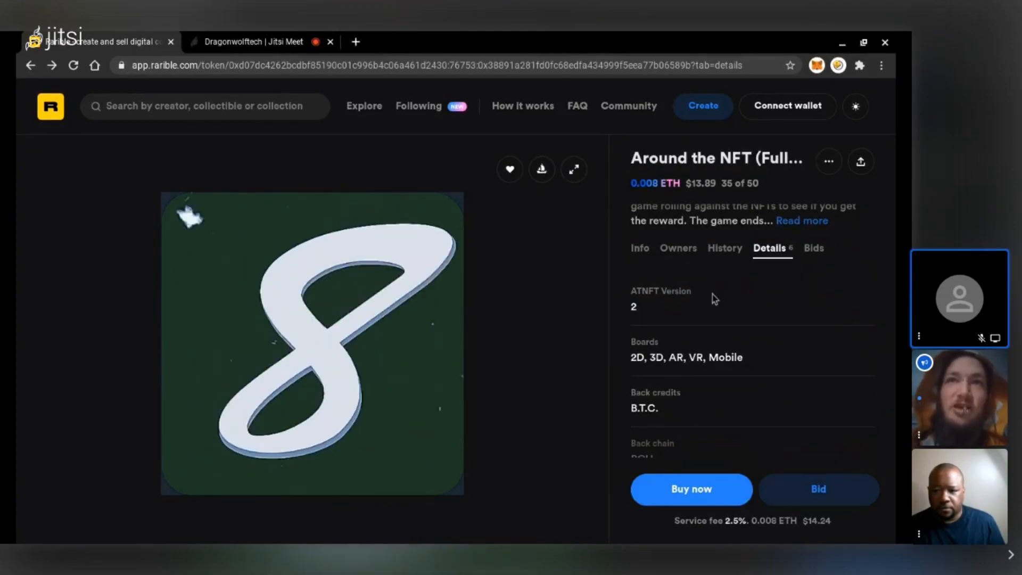
scroll(down, 3)
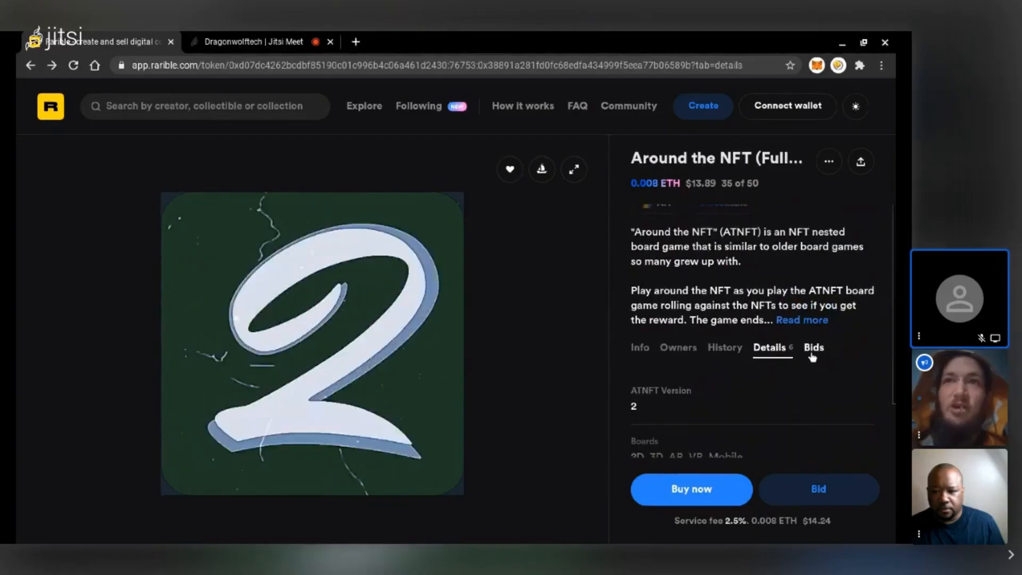
Check the Bids tab shows none active, then start entering 'open' in the address bar for OpenSea.
click(813, 347)
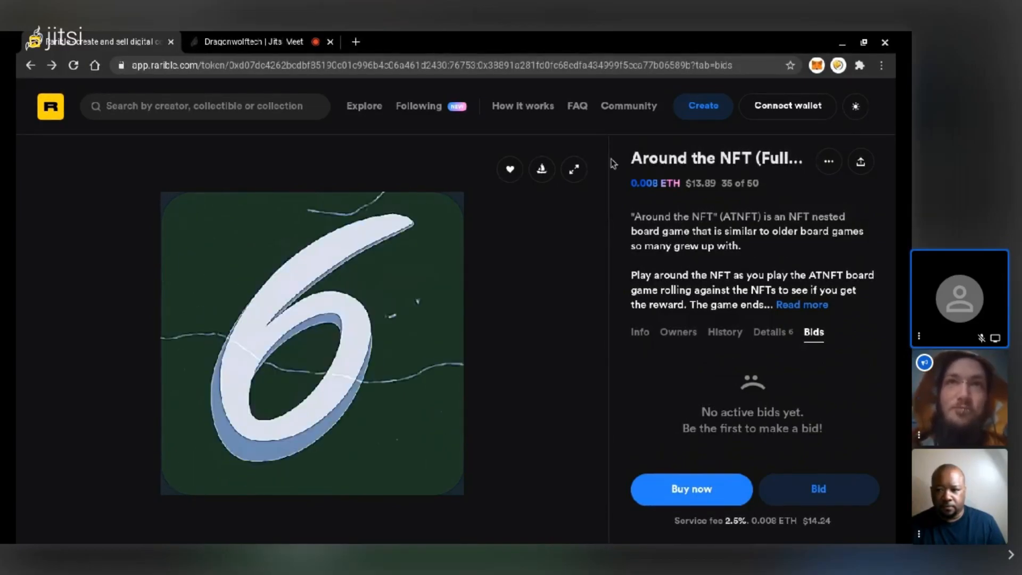
click(430, 65)
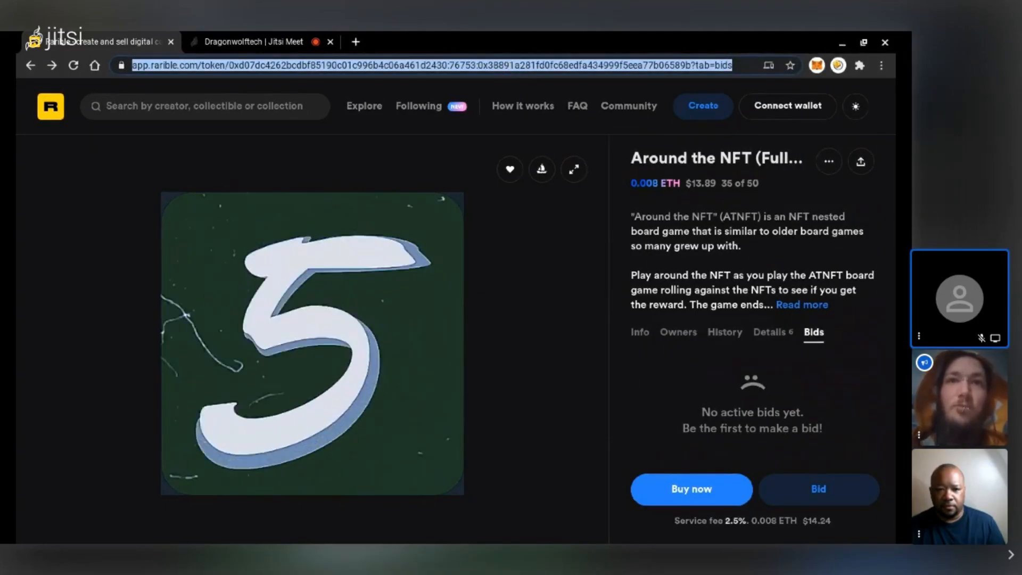
text(opensea.io)
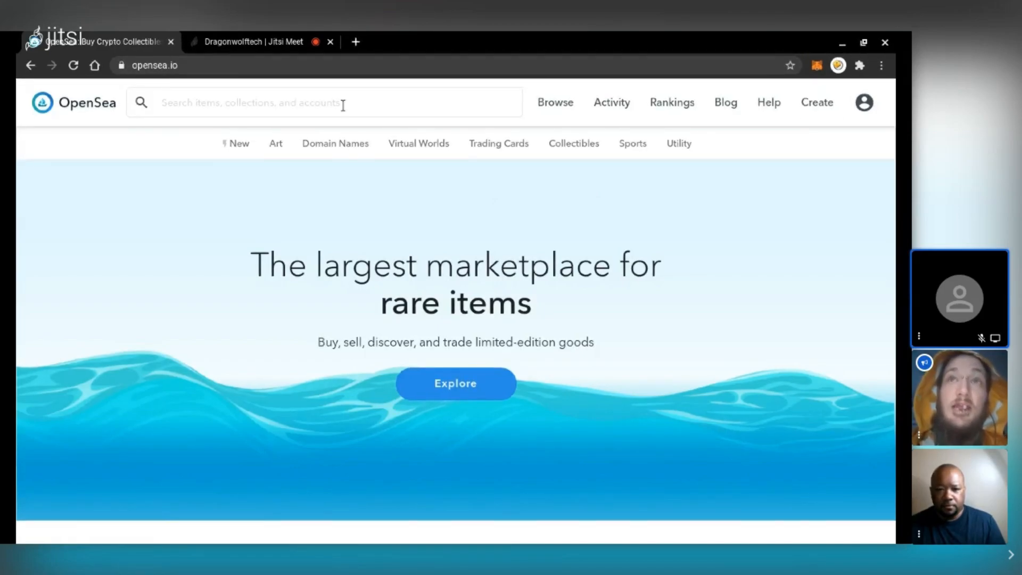
Go to the OpenSea account area, reaching the wallet sign-in page.
click(863, 102)
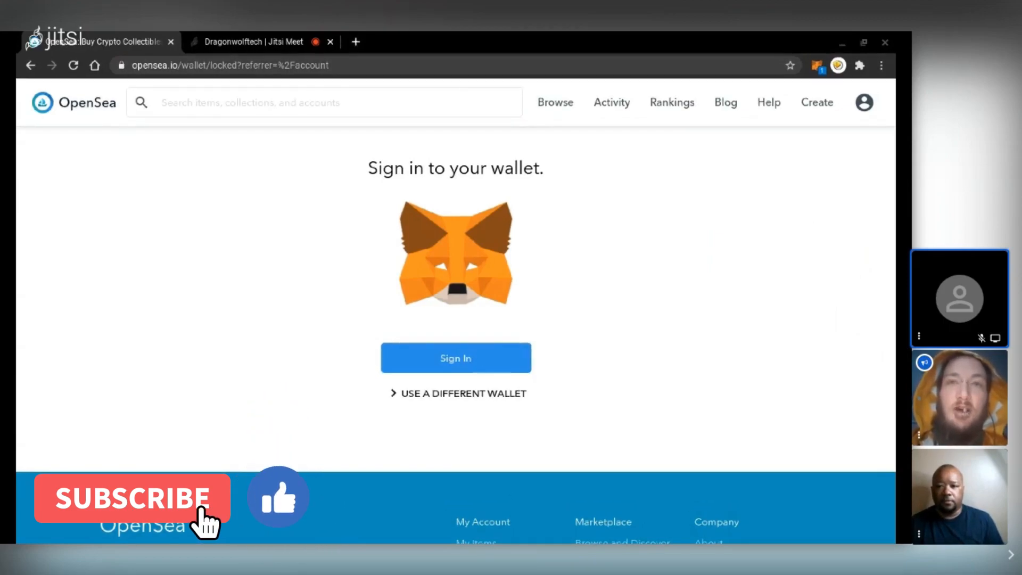
Start the wallet sign-in, then go back to Rarible's Around the NFT (Full Game) listing.
click(132, 497)
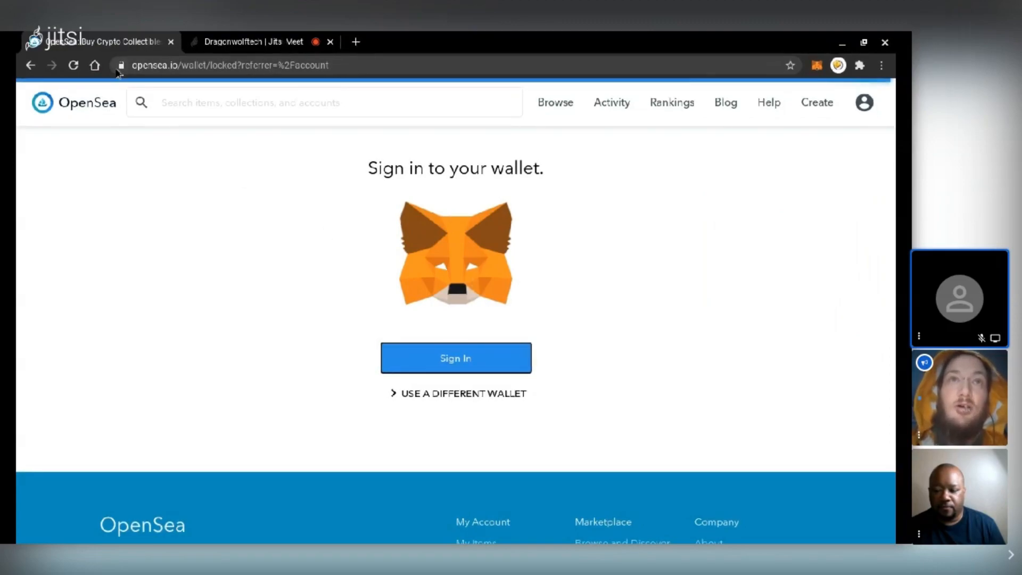
click(30, 65)
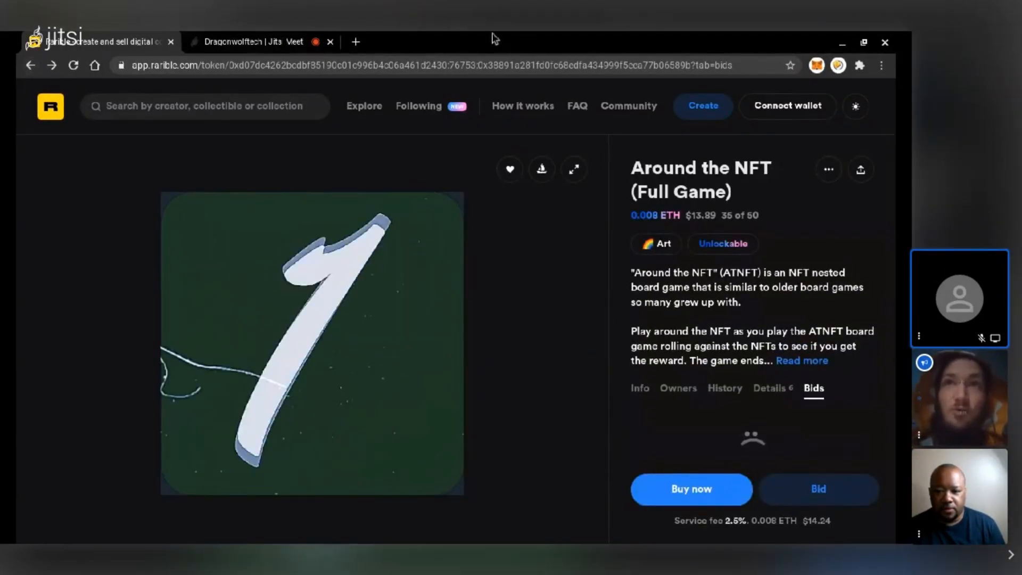
Connect a wallet to Rarible so the listing offers cancel sale and unlockable content.
click(787, 106)
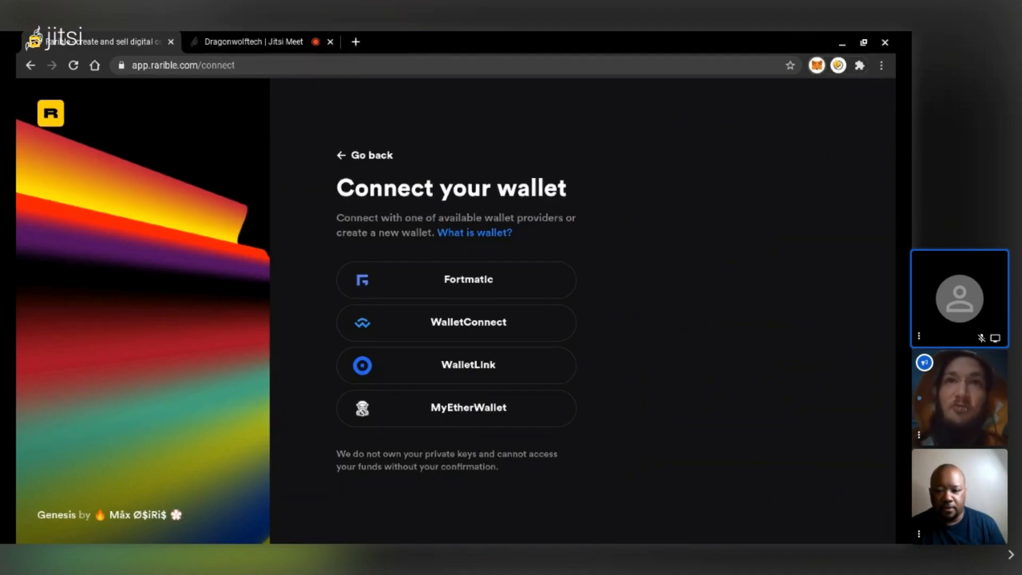
click(73, 65)
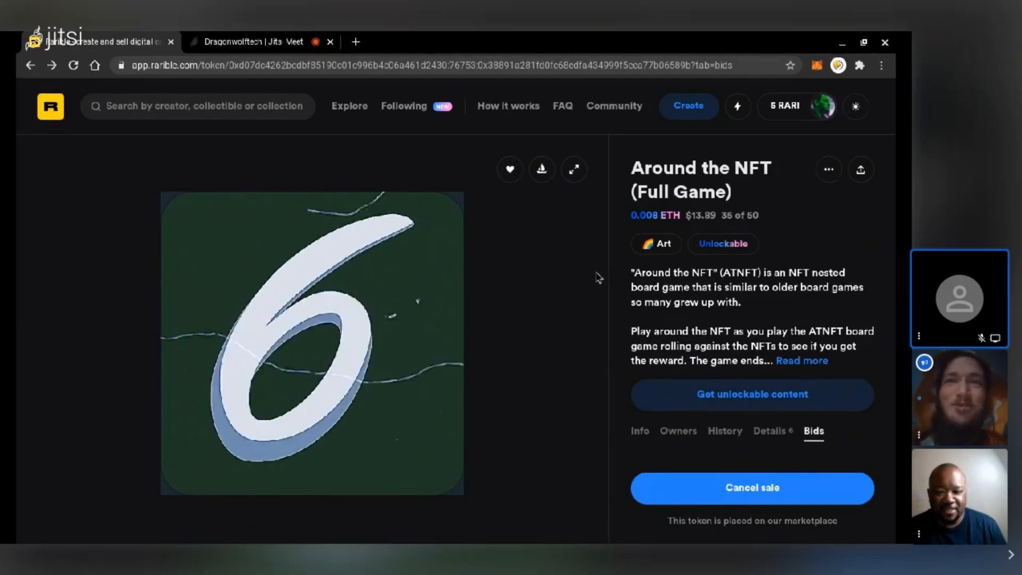
View the token's transfer and sale history, then navigate to opensea.io.
scroll(down, 3)
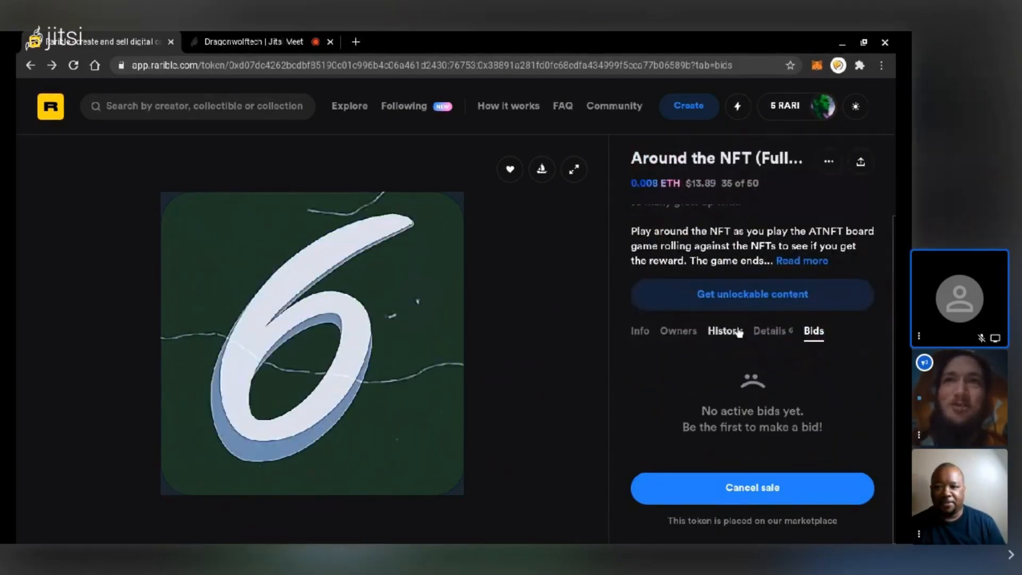
click(725, 330)
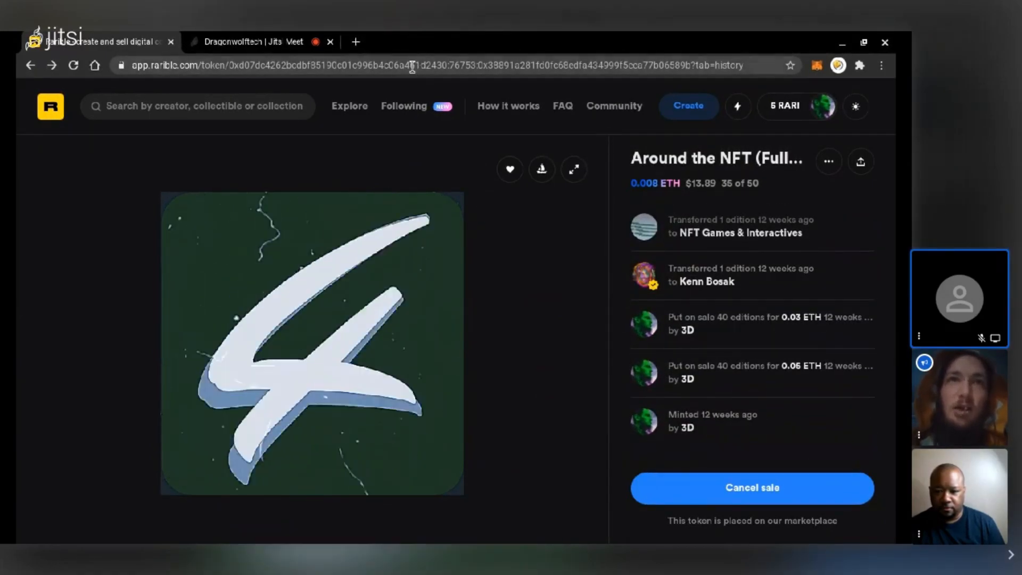
click(411, 65)
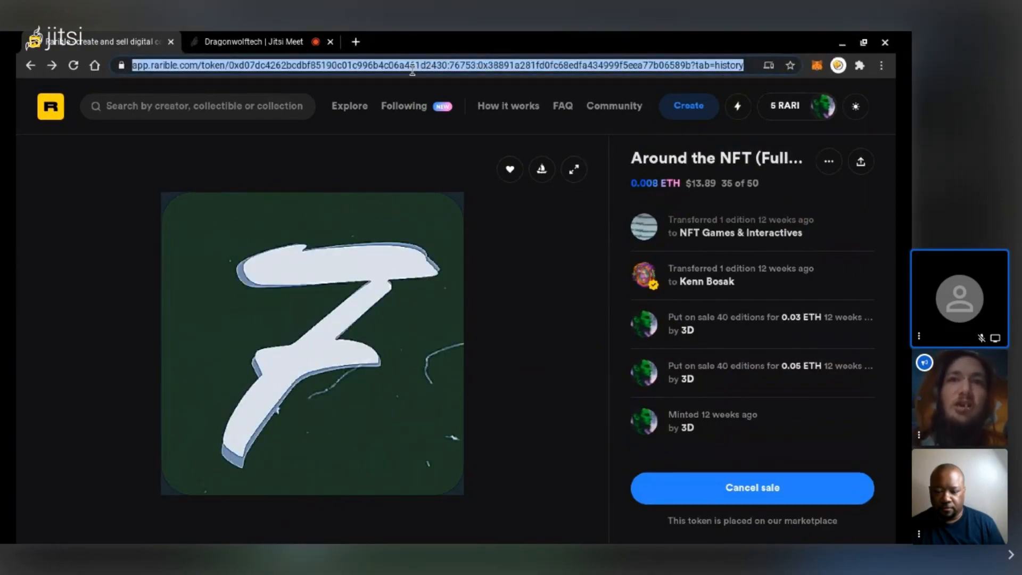
text(loch)
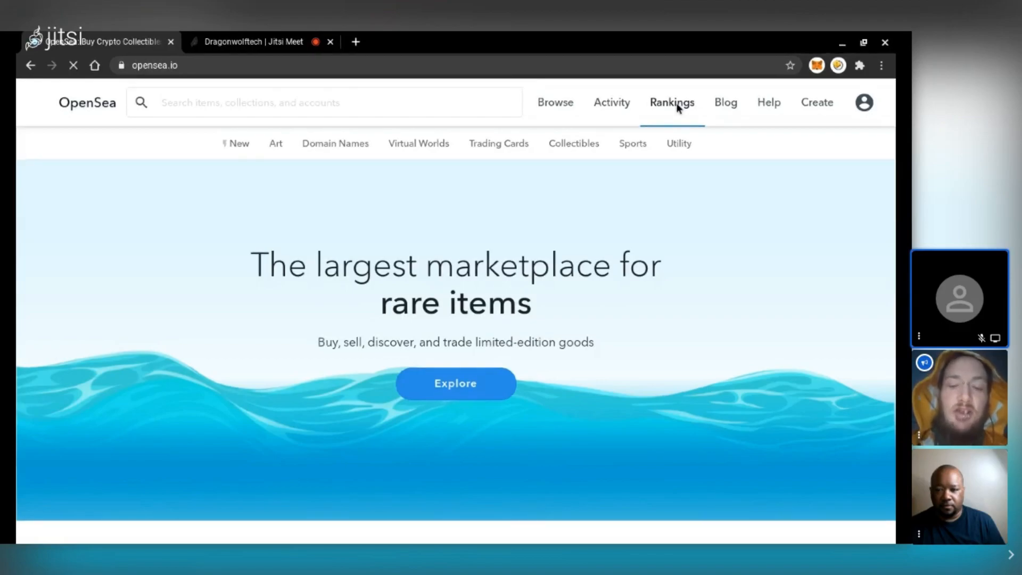
Open Rankings, listing Hashmasks, CryptoPunks and Rarible by 7-day volume.
click(672, 102)
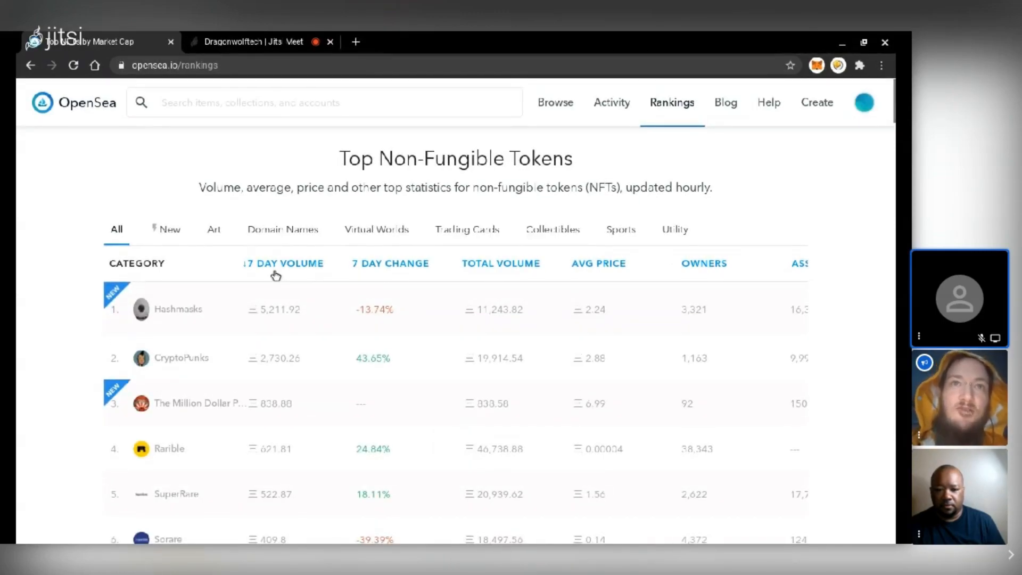
mouse_move(303, 271)
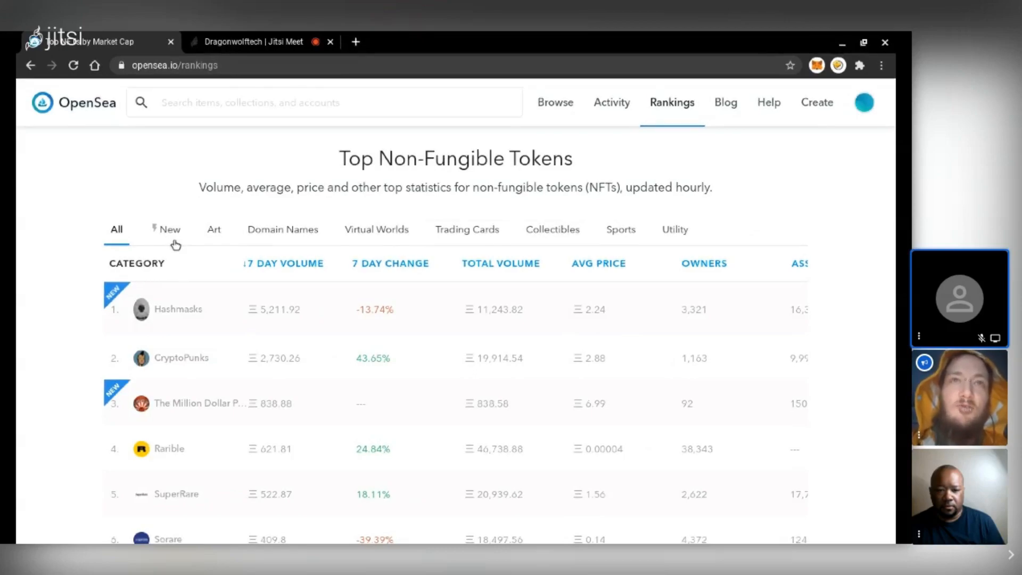
Filter rankings to New, then to Virtual Worlds led by Somnium Space VR and Decentraland.
click(168, 229)
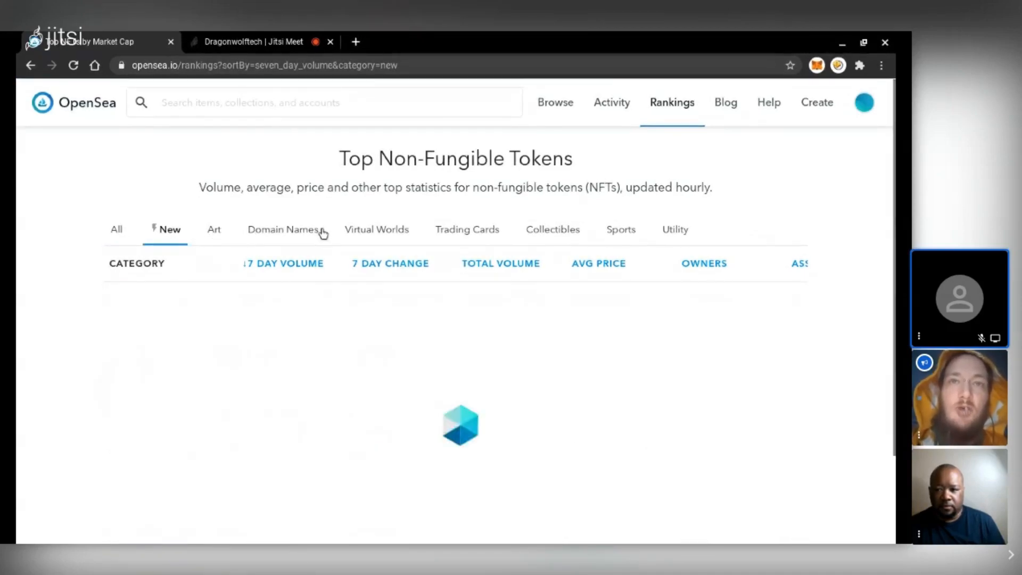
click(376, 229)
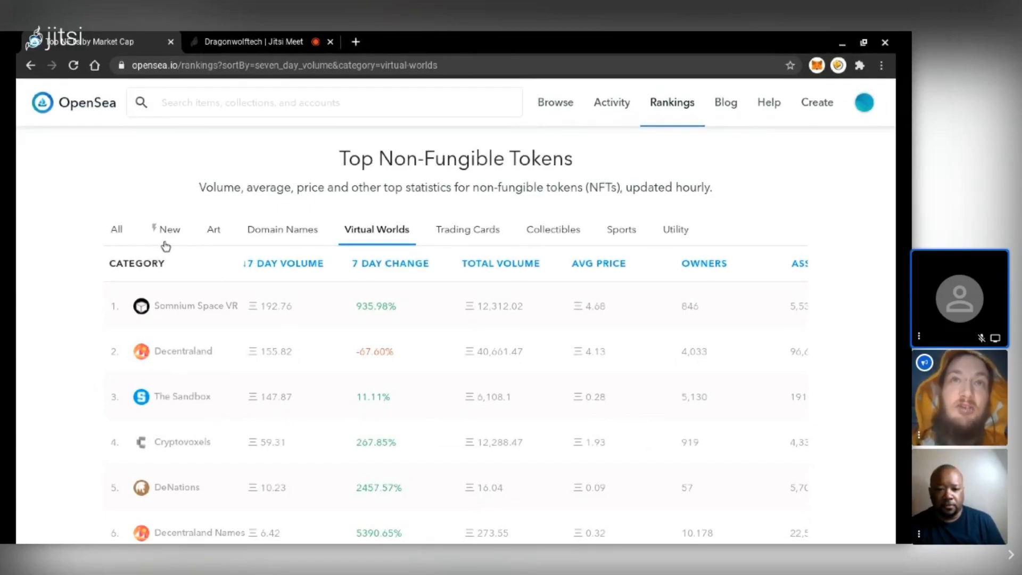
mouse_move(271, 248)
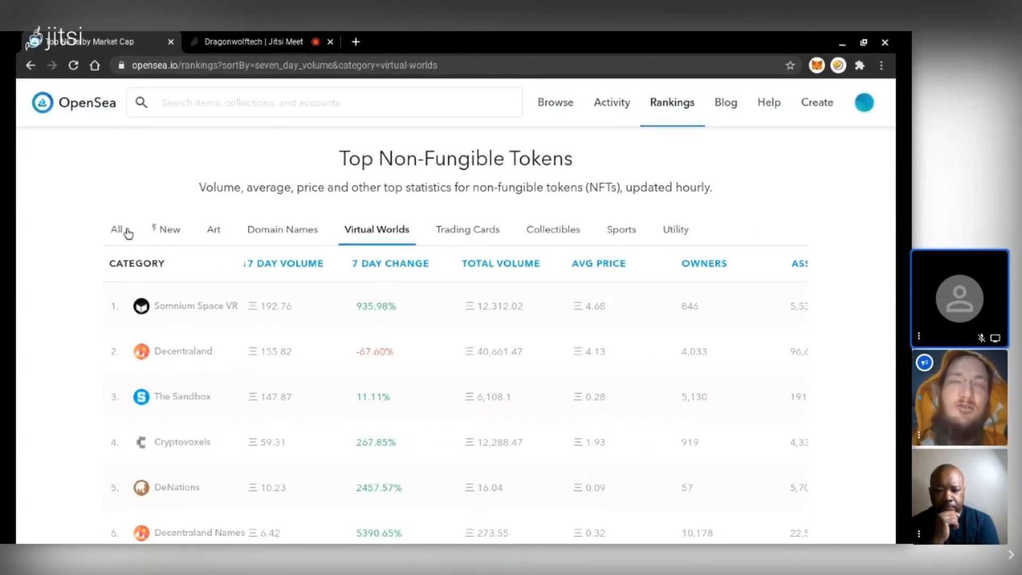
click(116, 229)
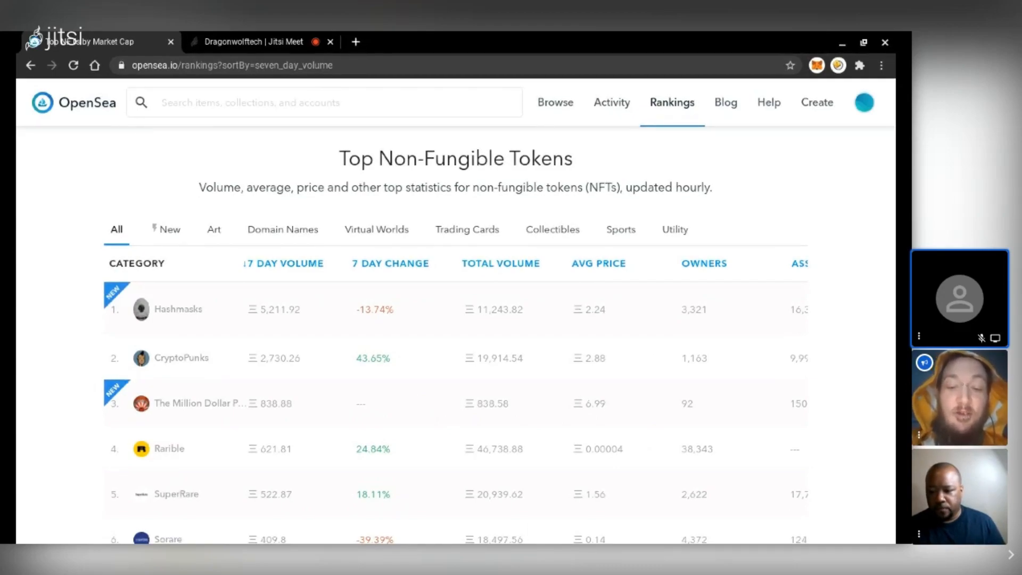
mouse_move(270, 283)
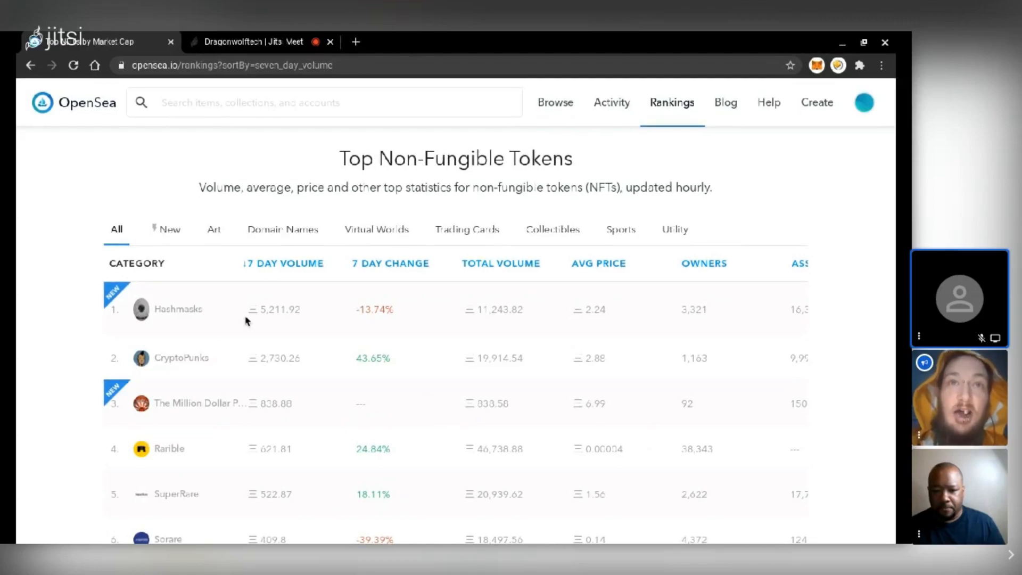
mouse_move(629, 313)
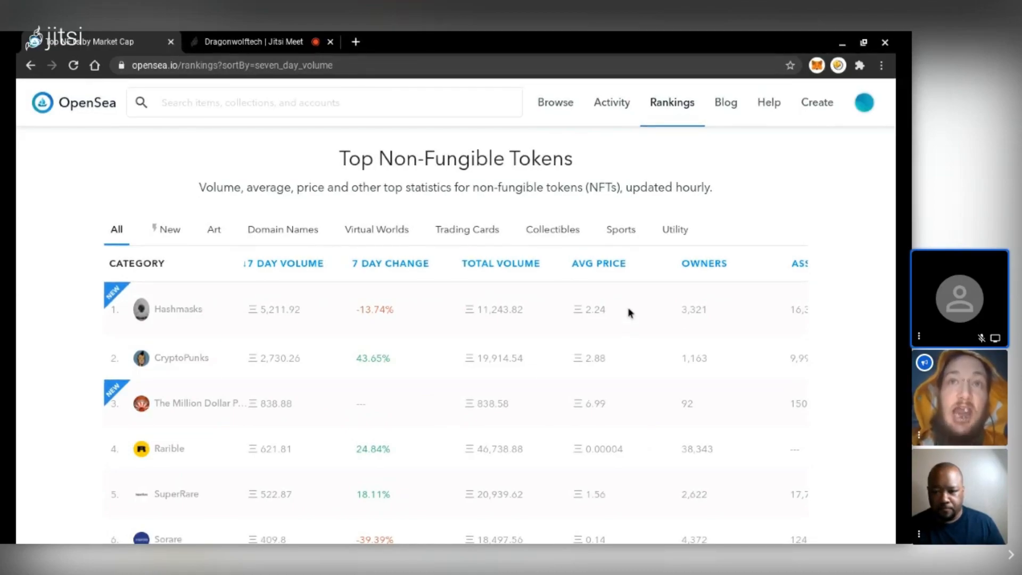